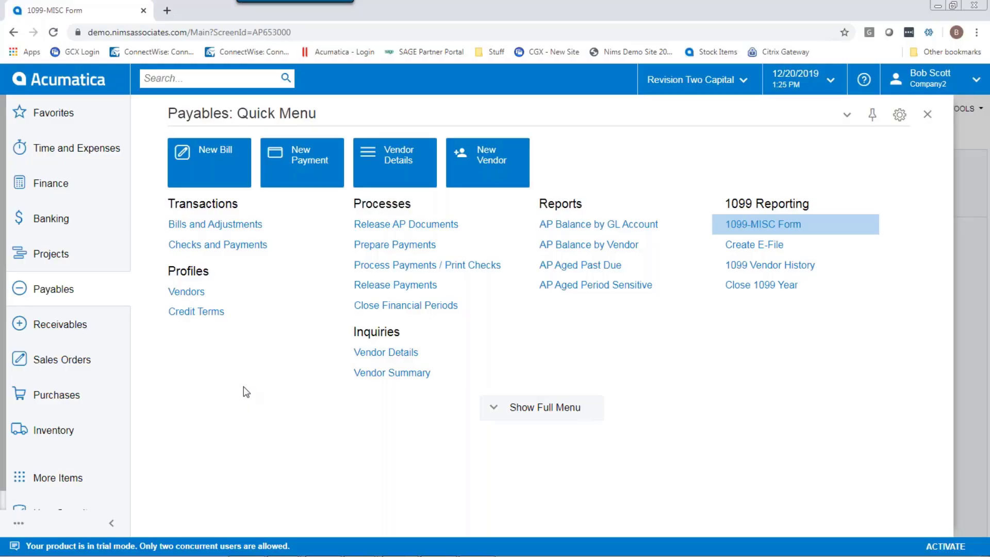
pyautogui.moveTo(187, 290)
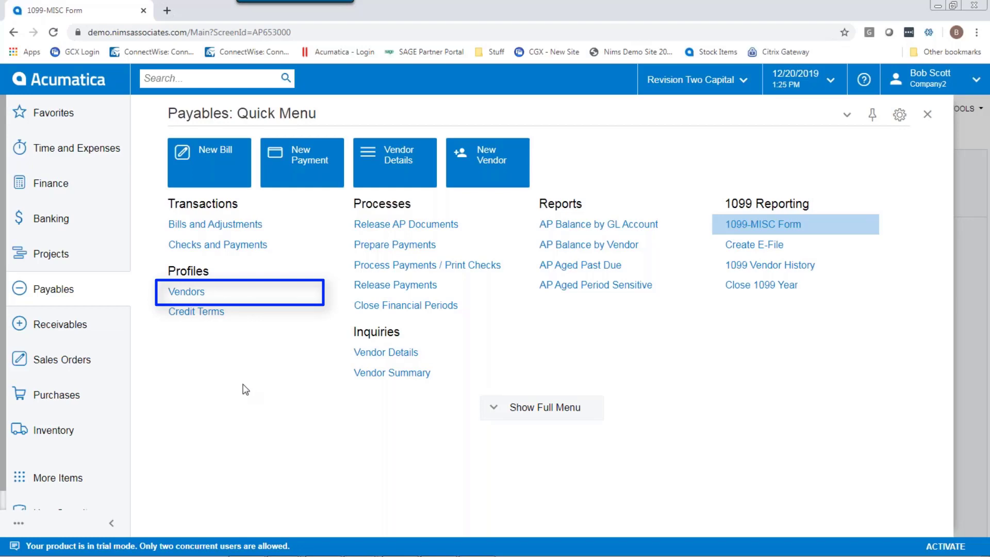
# - From the Vendors list, mark Acitai Systems as a 1099 Vendor so its 1099 Box field becomes available
pyautogui.click(186, 291)
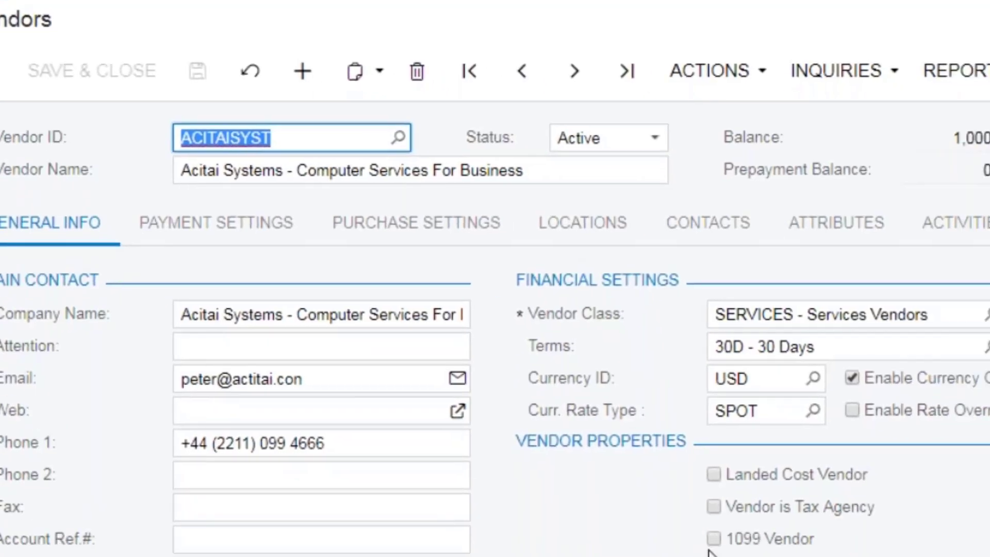
pyautogui.click(714, 539)
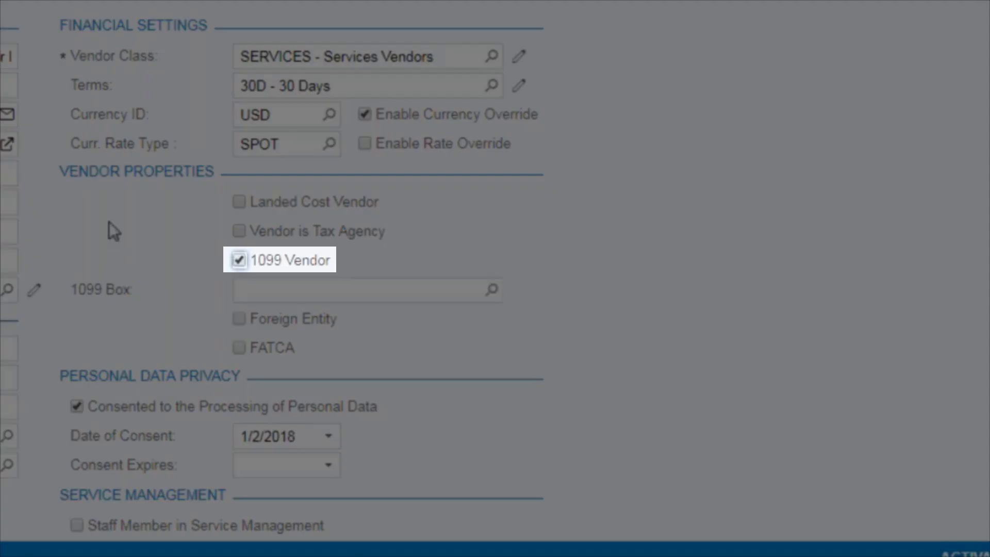
pyautogui.moveTo(265, 289)
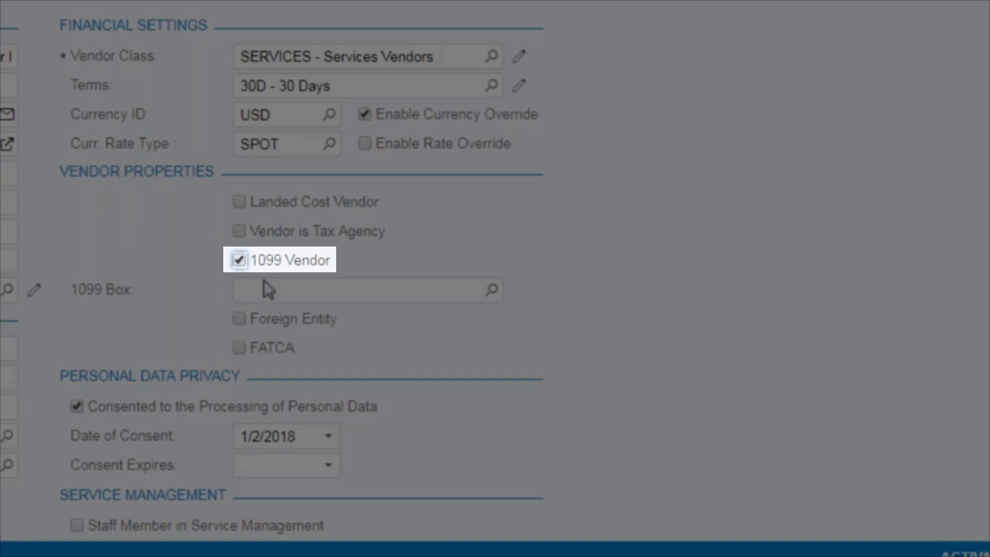
pyautogui.click(489, 290)
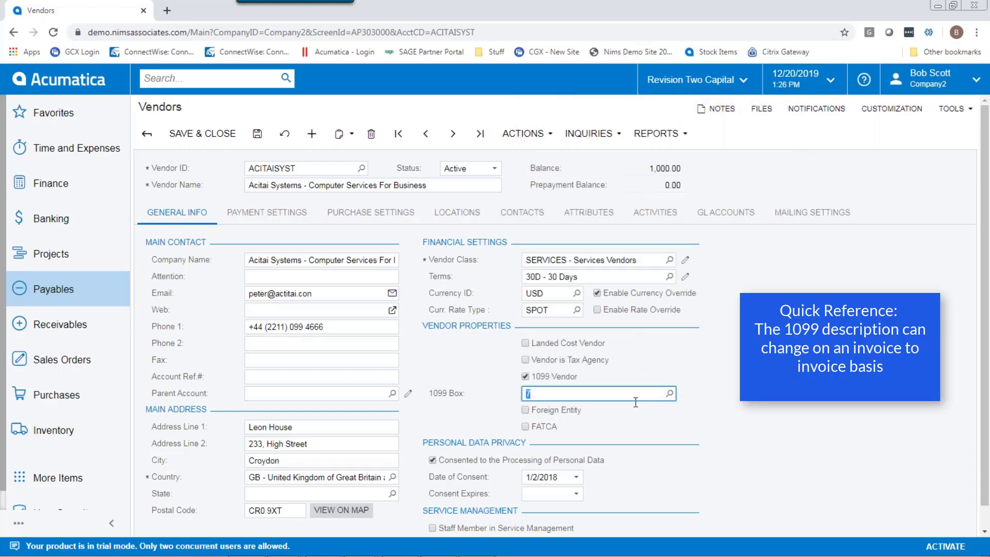
pyautogui.moveTo(533, 406)
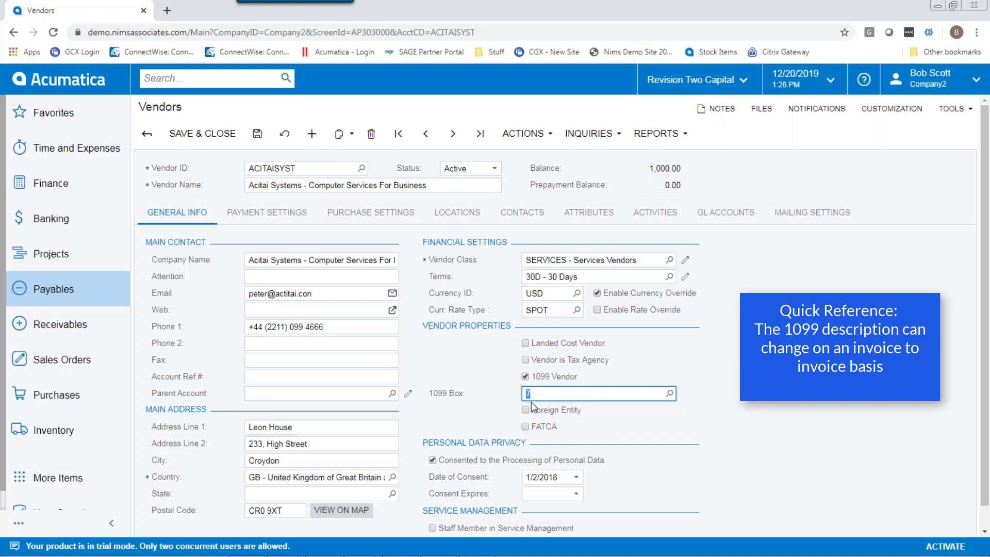
# - Enter Tax Registration ID 94-9999999 in Purchase Settings and save the Acitai Systems vendor
pyautogui.click(370, 212)
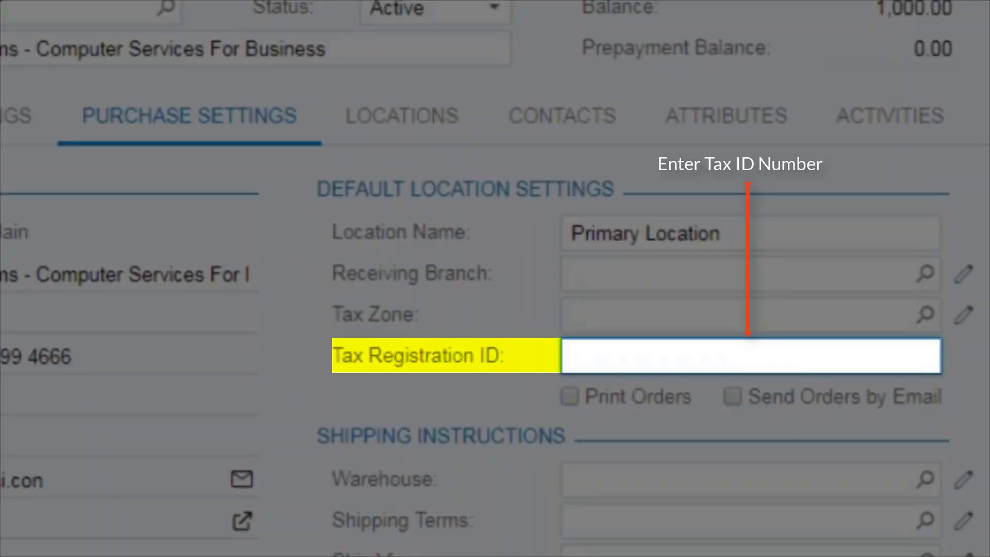
pyautogui.write('94-')
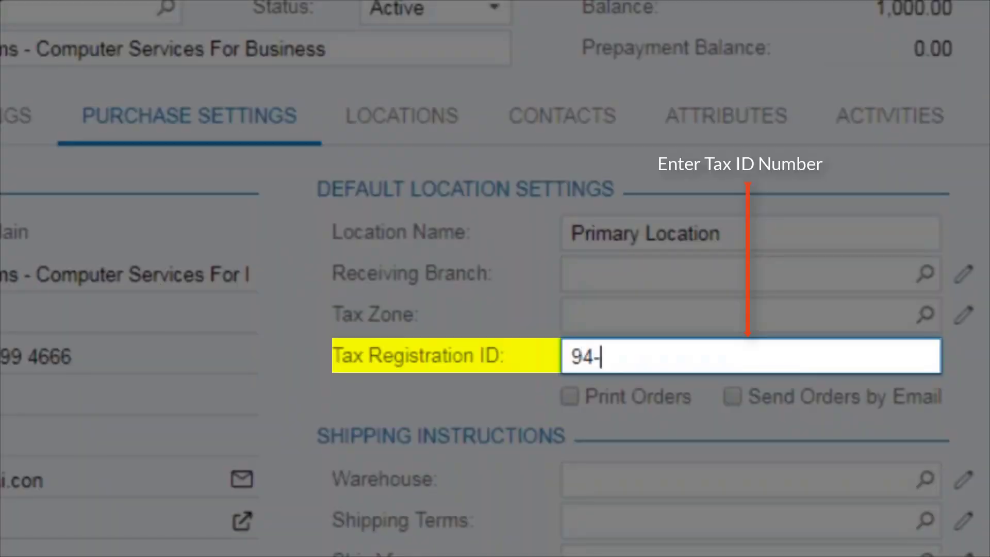
pyautogui.write('9999999')
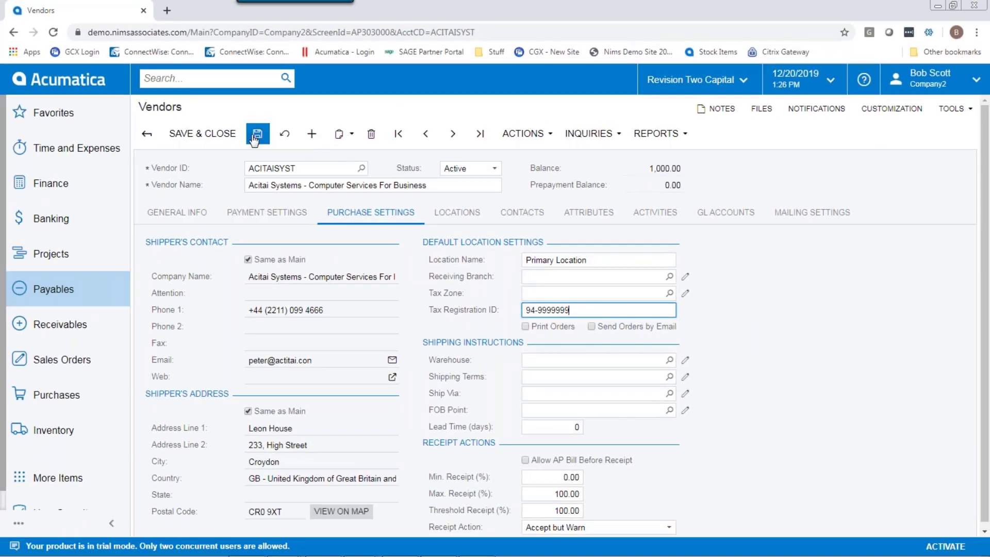
pyautogui.click(257, 133)
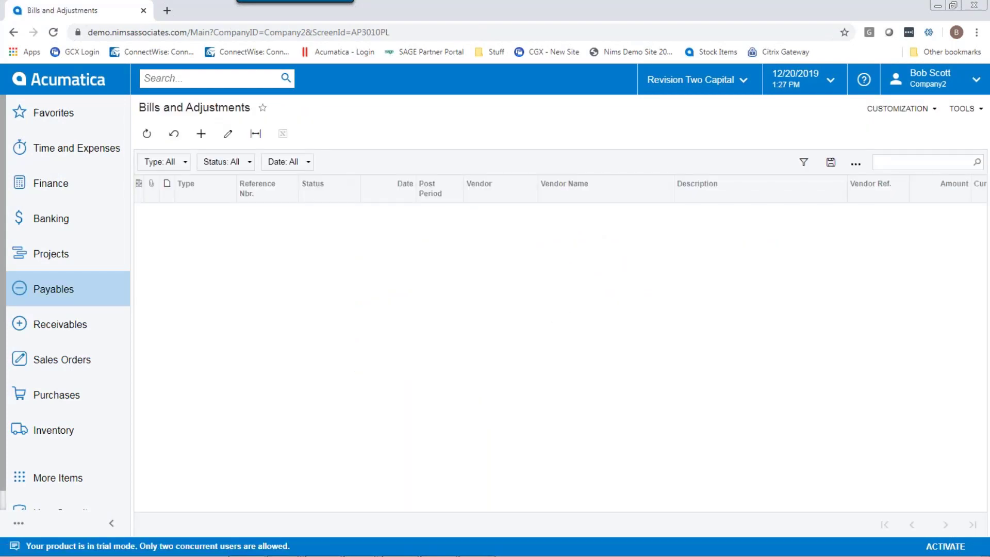
# - Start a new bill for vendor ACITAISYST with vendor reference 123123 and a first detail line
pyautogui.click(146, 134)
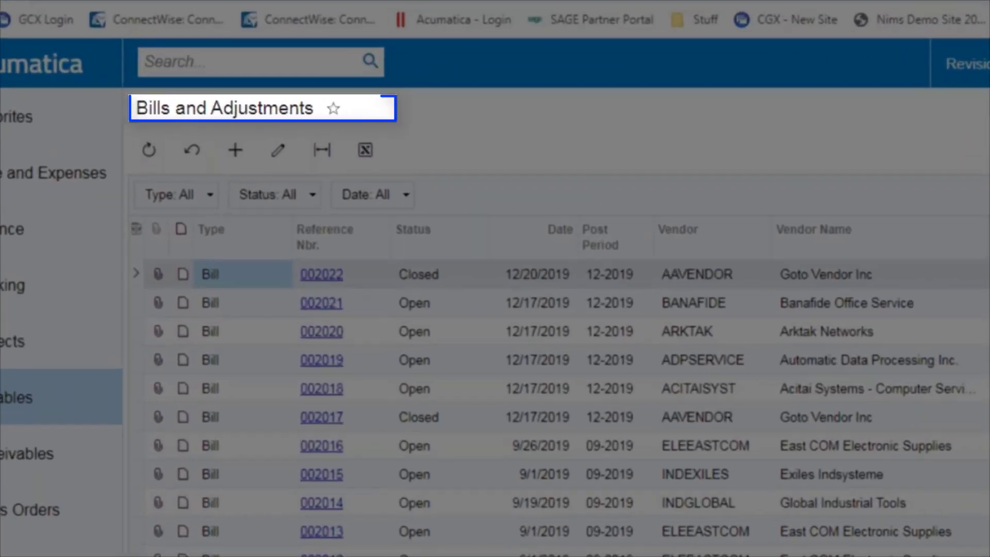
pyautogui.click(235, 150)
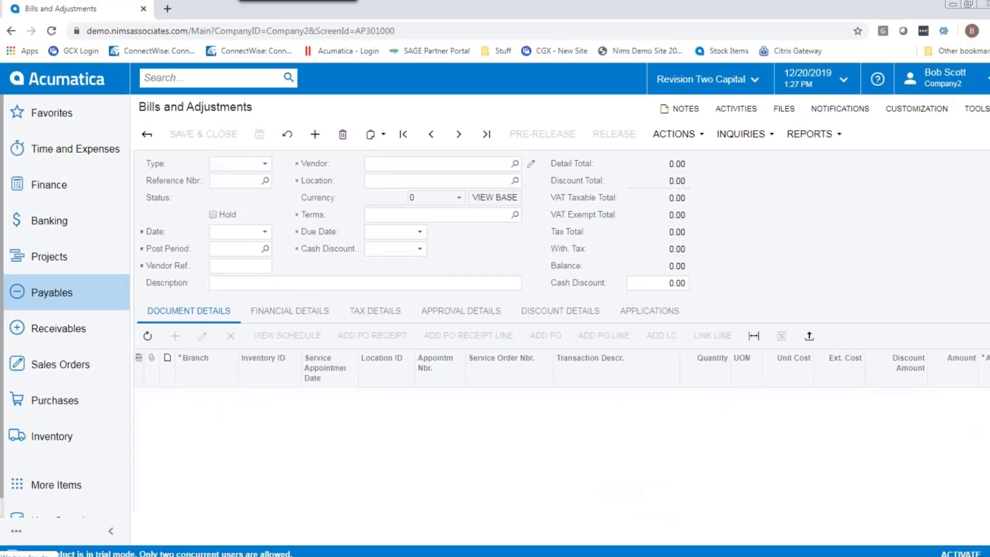
pyautogui.click(314, 133)
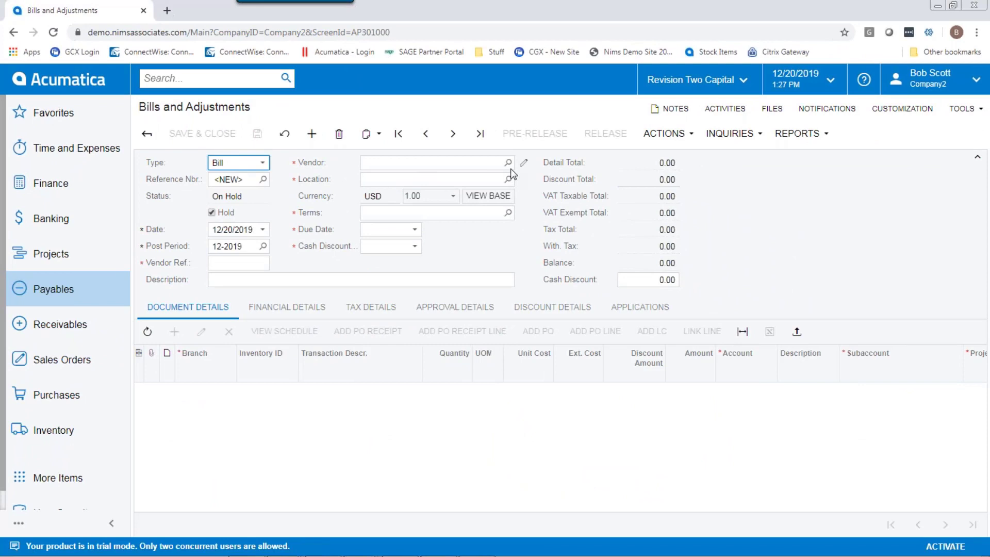
pyautogui.click(508, 163)
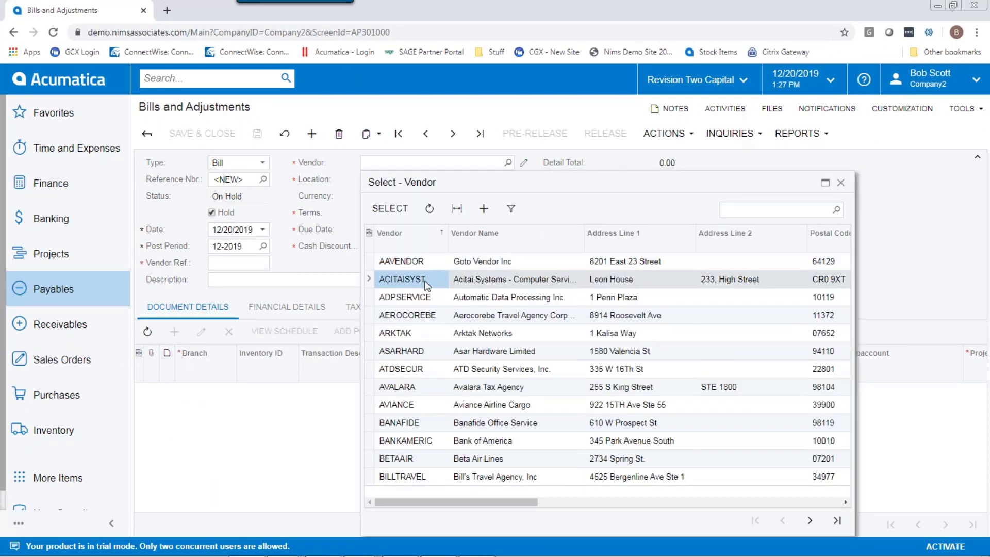
pyautogui.doubleClick(402, 280)
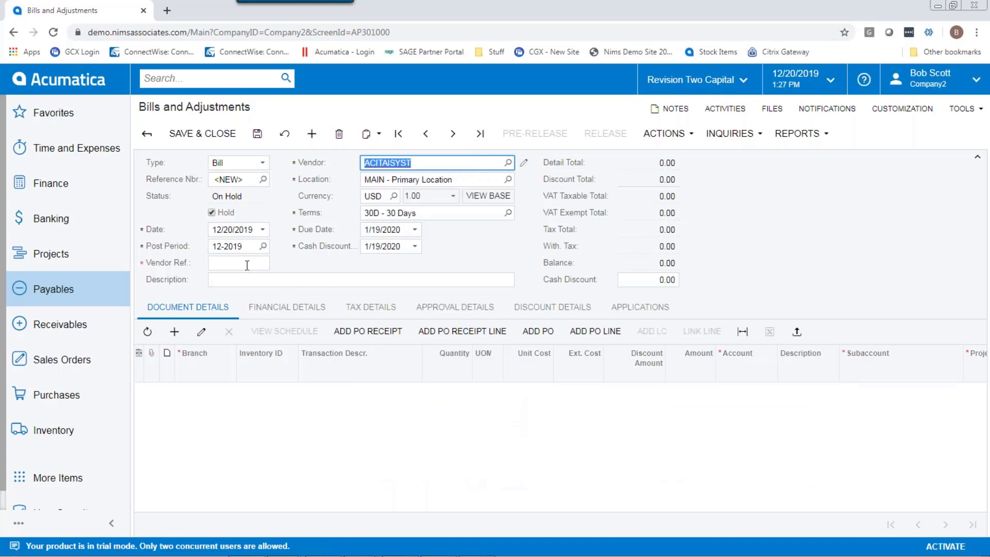
pyautogui.write('123123')
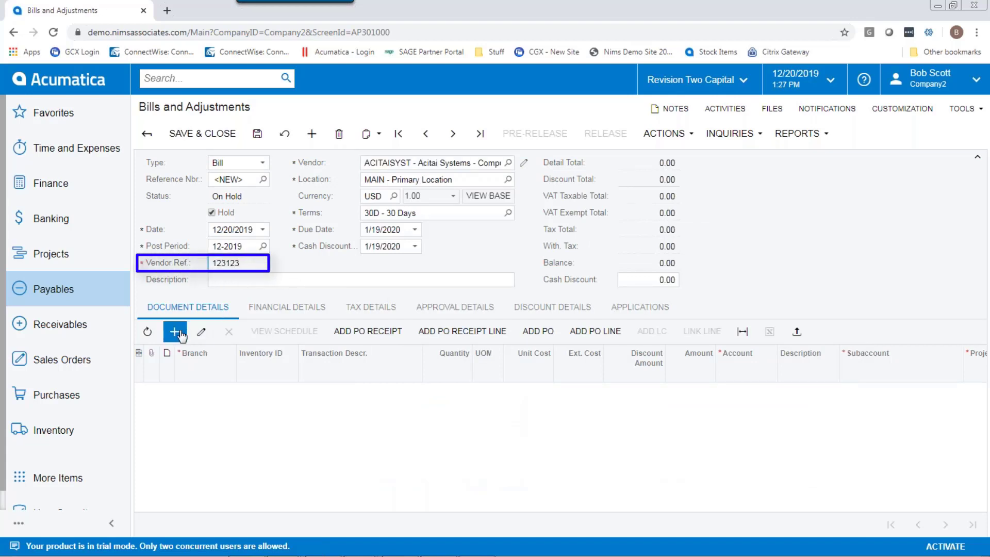
pyautogui.click(176, 331)
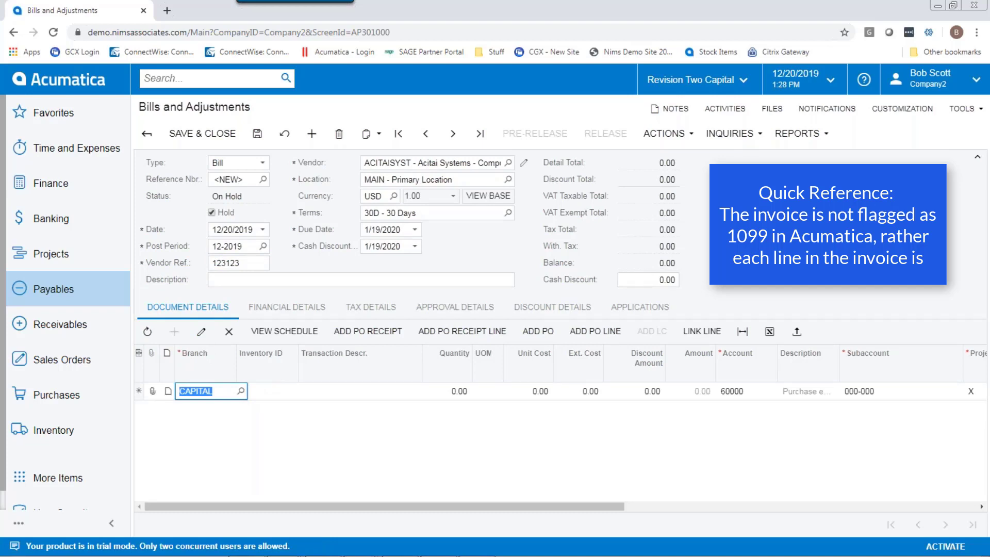
pyautogui.moveTo(288, 449)
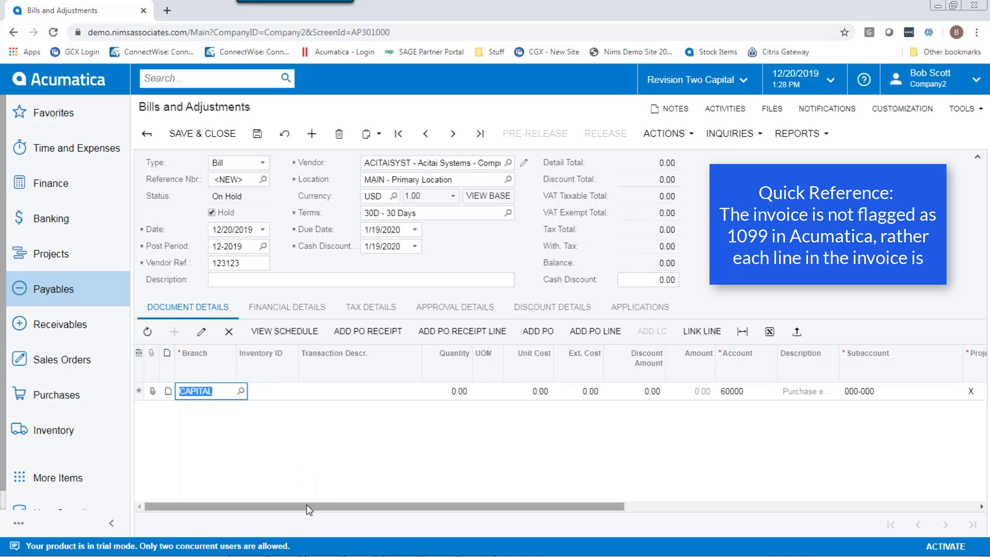
# - Set the line's Ext. Cost to 1000 and its 1099 box to 7-Nonemployee Compensation
pyautogui.click(579, 391)
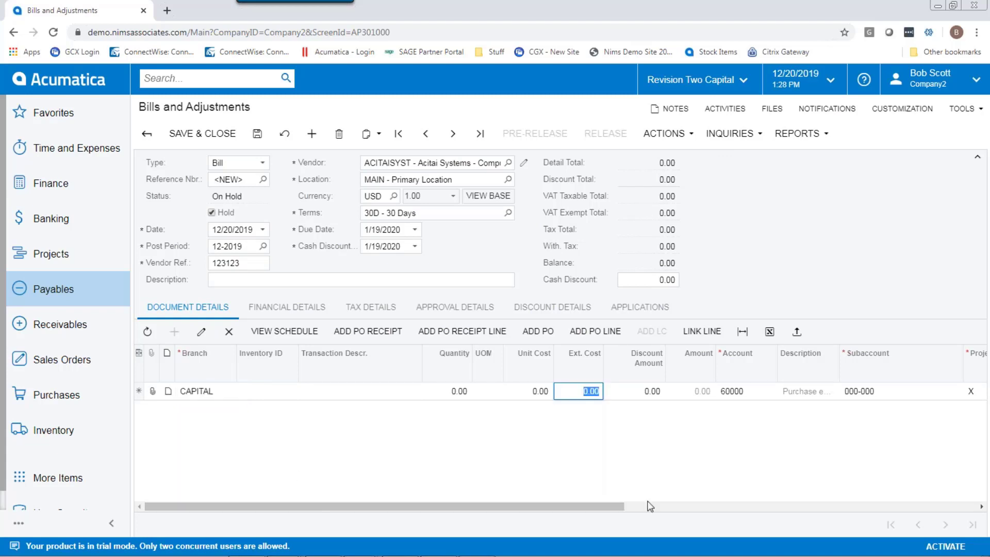
pyautogui.write('1000')
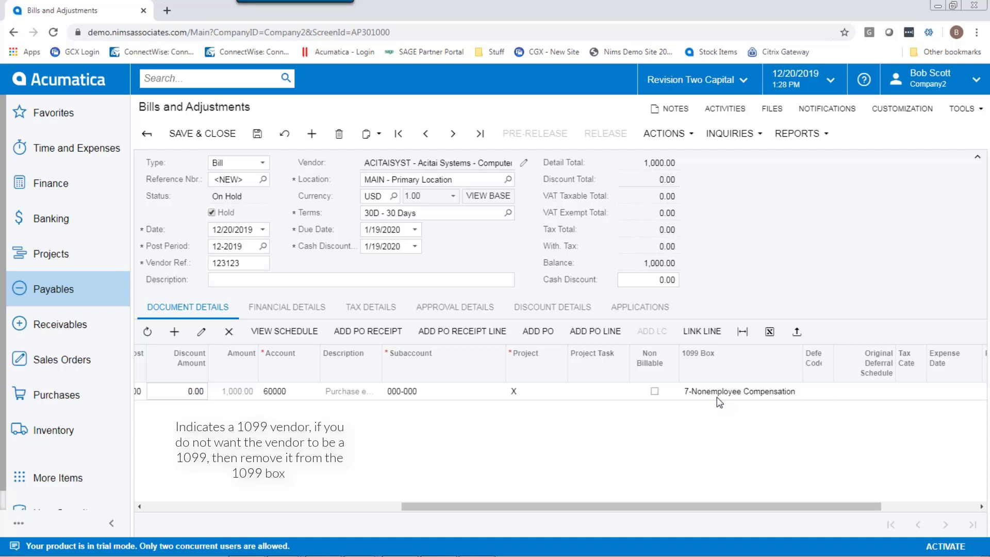
pyautogui.click(737, 391)
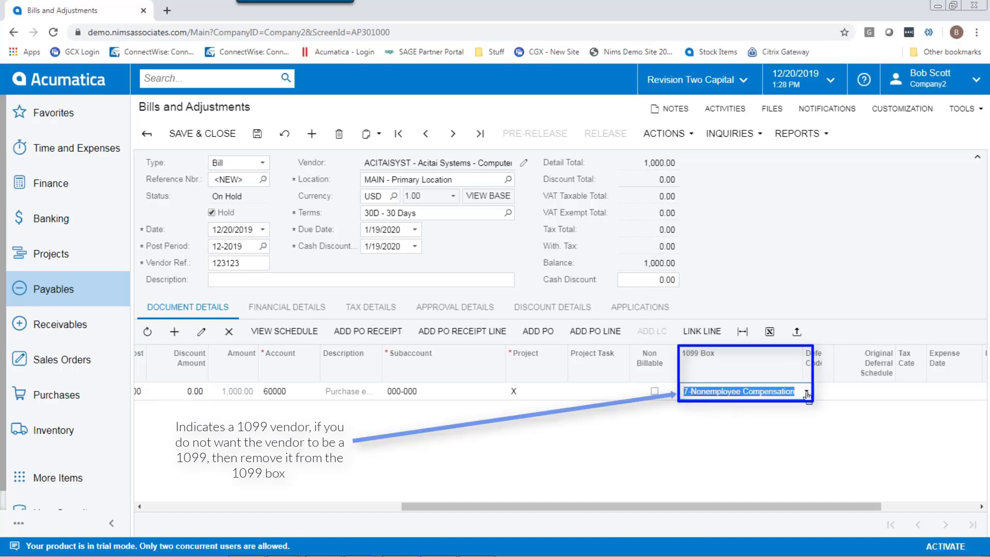
pyautogui.click(805, 392)
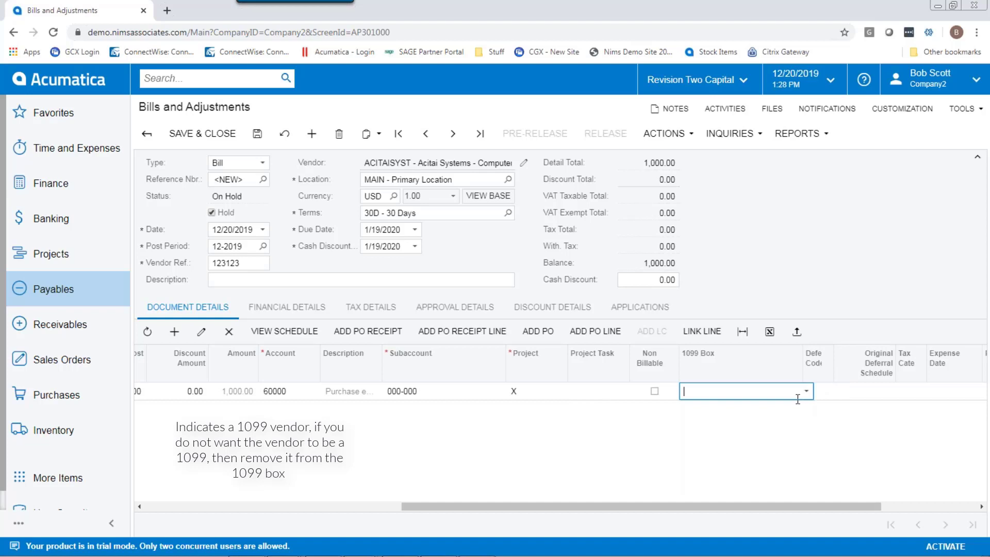
pyautogui.click(805, 390)
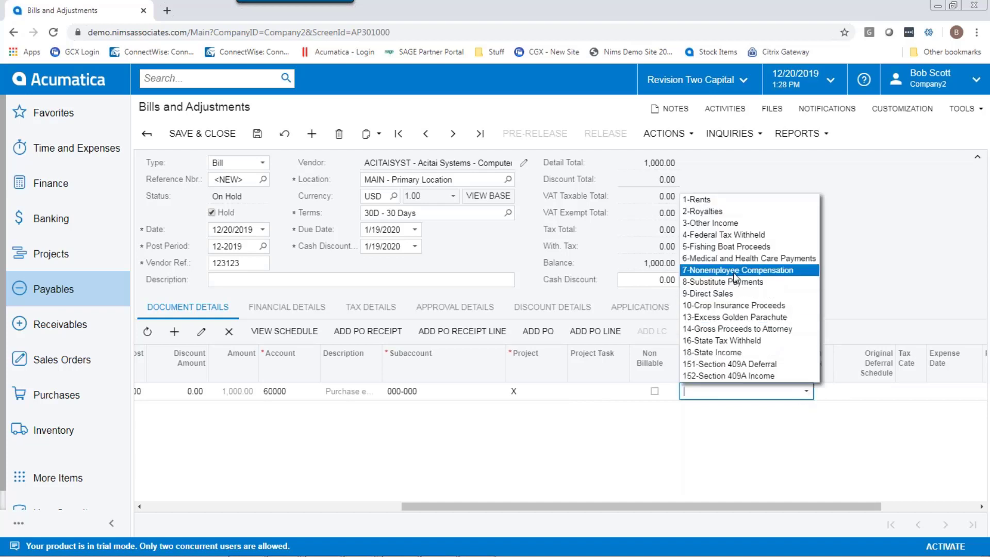
pyautogui.click(742, 270)
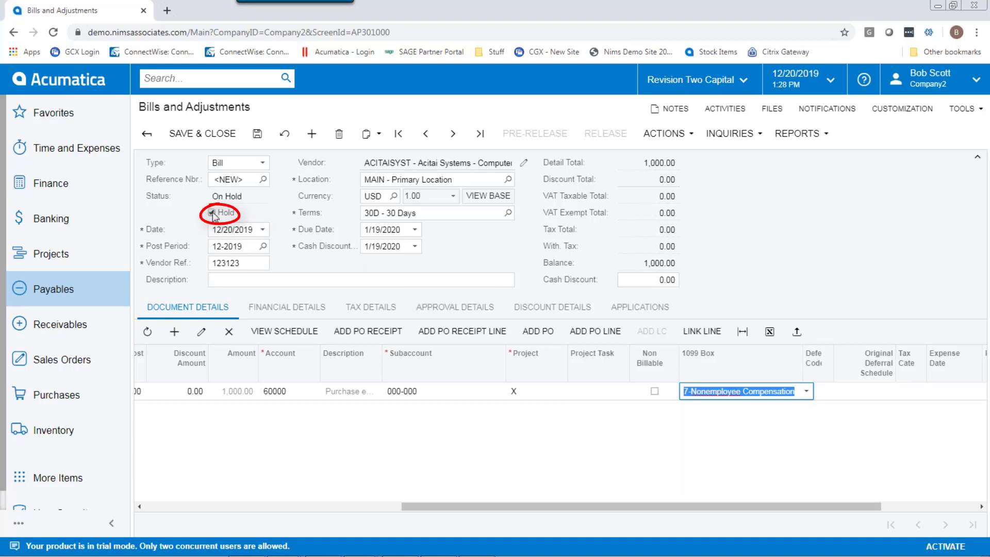
# - Take the Acitai Systems bill off hold and release it
pyautogui.click(212, 213)
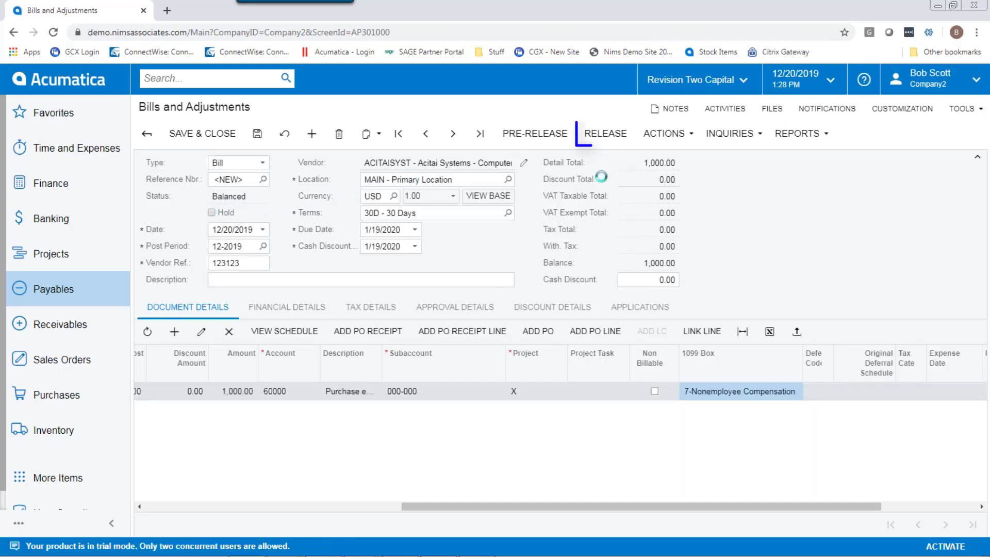
pyautogui.click(147, 133)
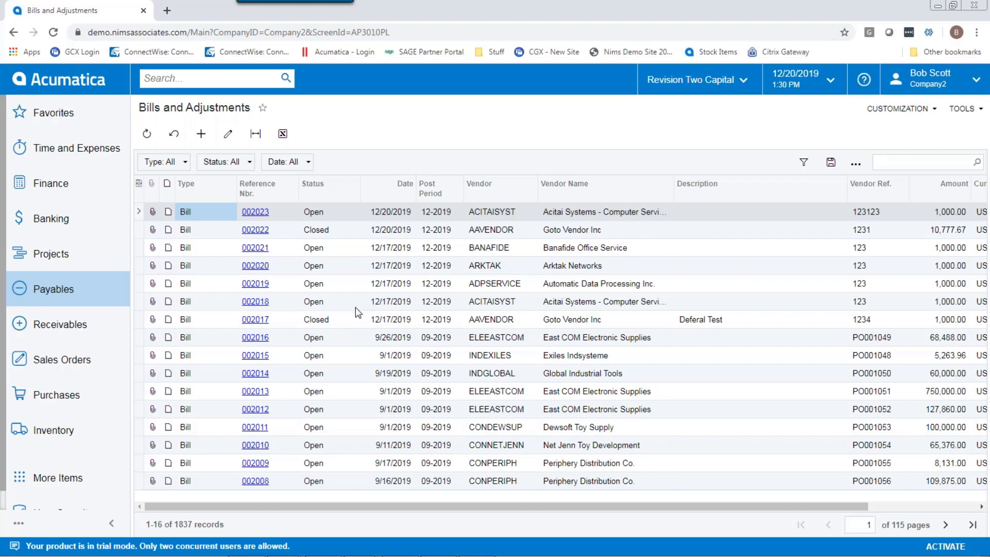
pyautogui.moveTo(271, 304)
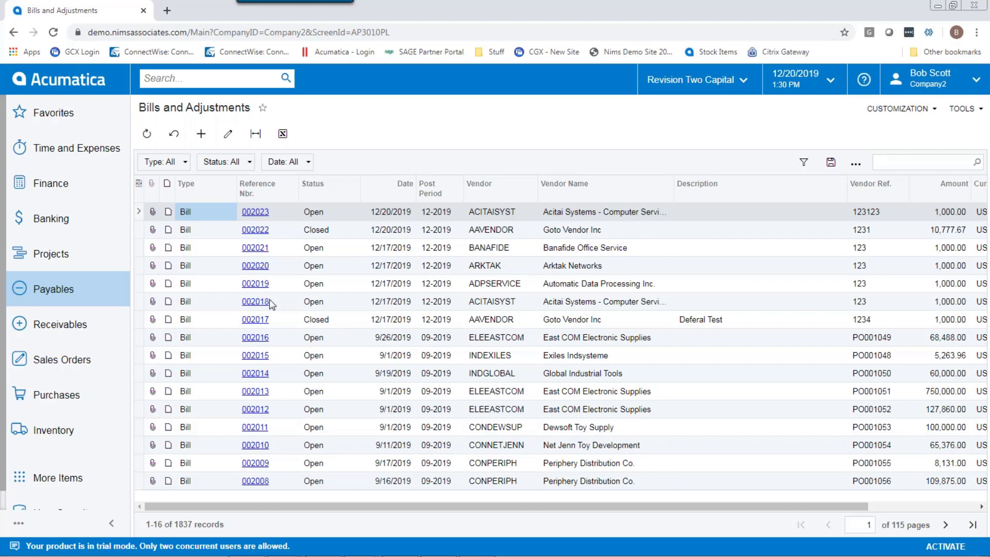
# - On bill 002018, assign 1099 box 7-Nonemployee Compensation to the 1,000.00 line and save
pyautogui.click(201, 133)
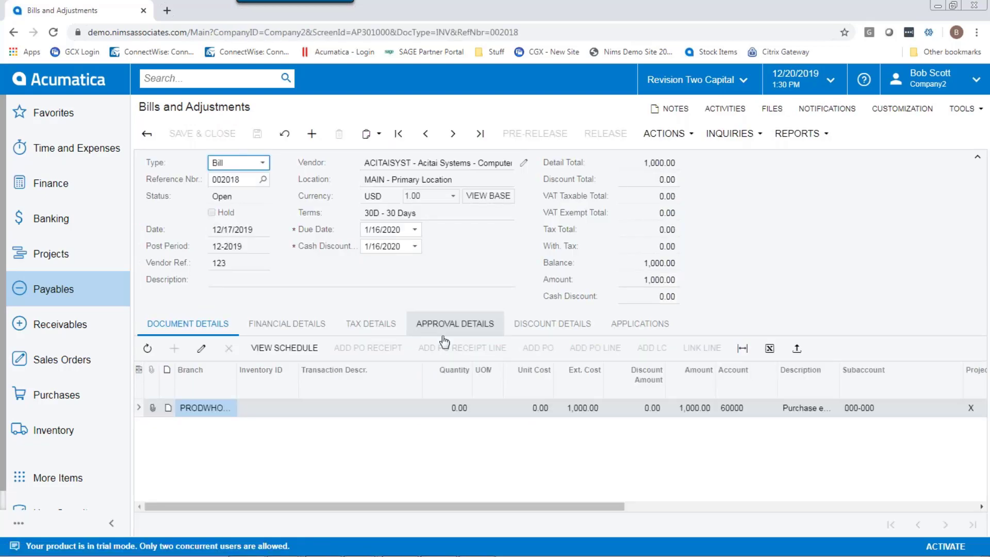
pyautogui.hscroll(3)
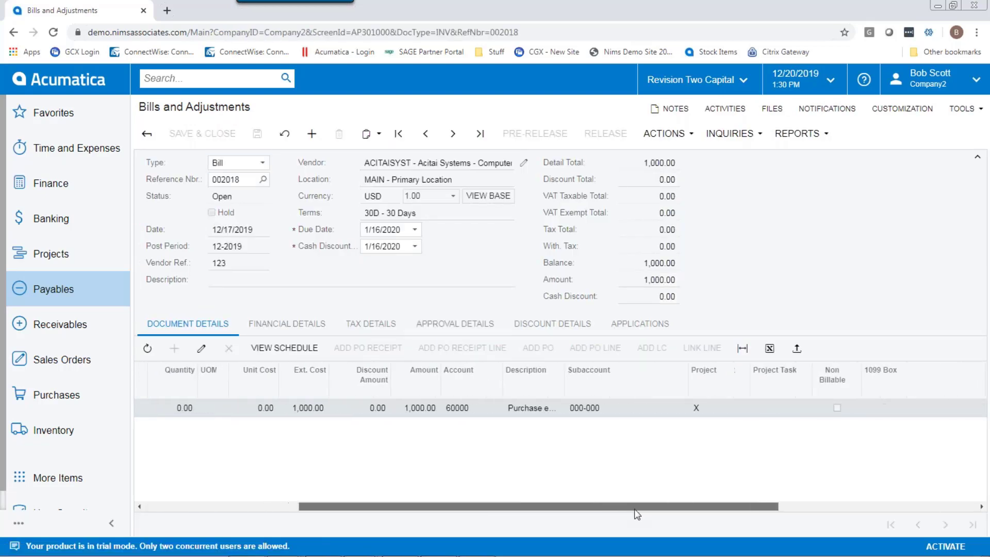
pyautogui.hscroll(3)
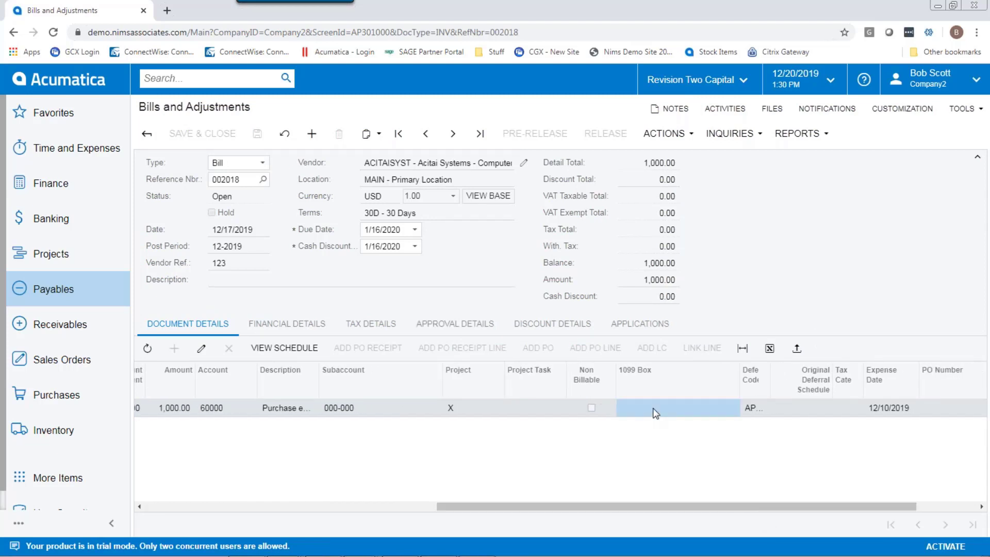
pyautogui.click(676, 407)
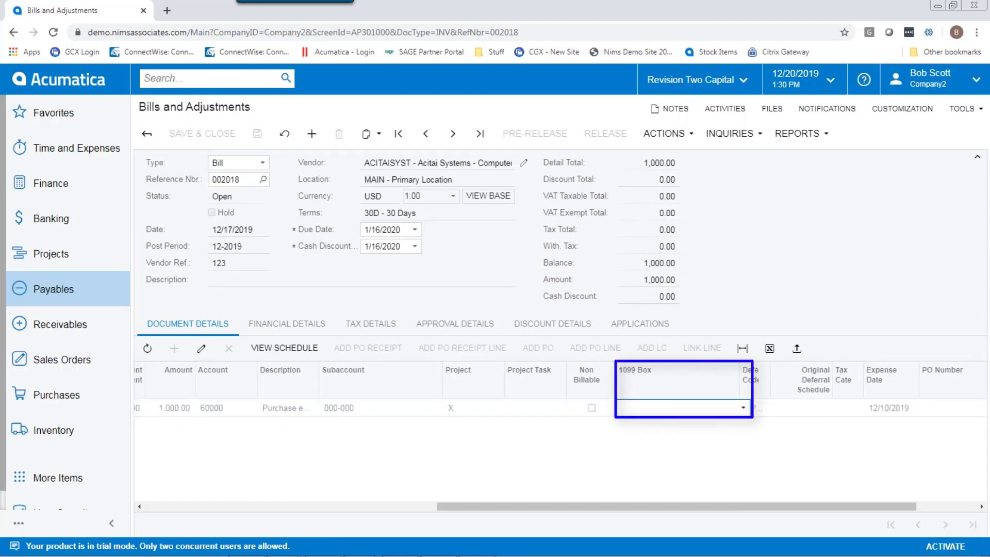
pyautogui.click(743, 408)
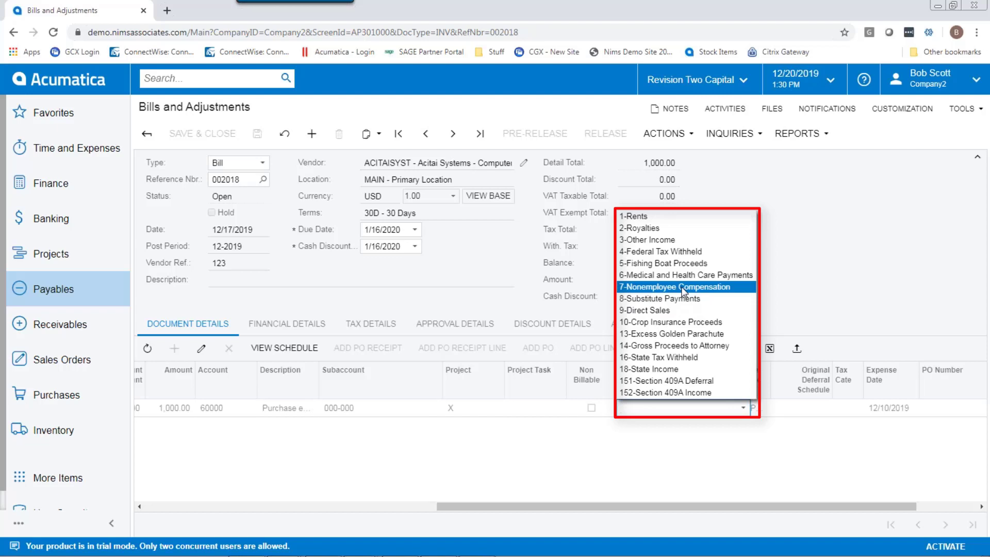
pyautogui.click(674, 286)
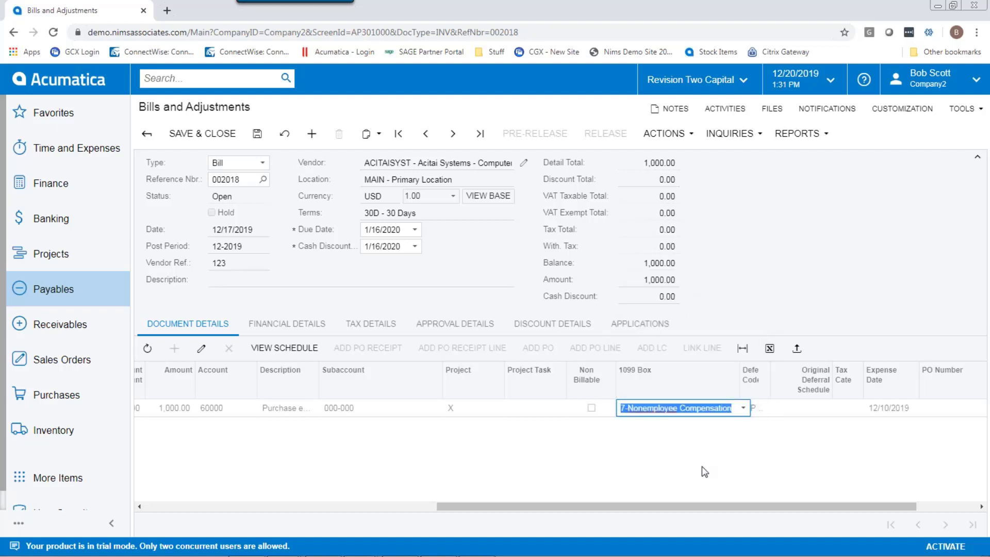
pyautogui.moveTo(407, 298)
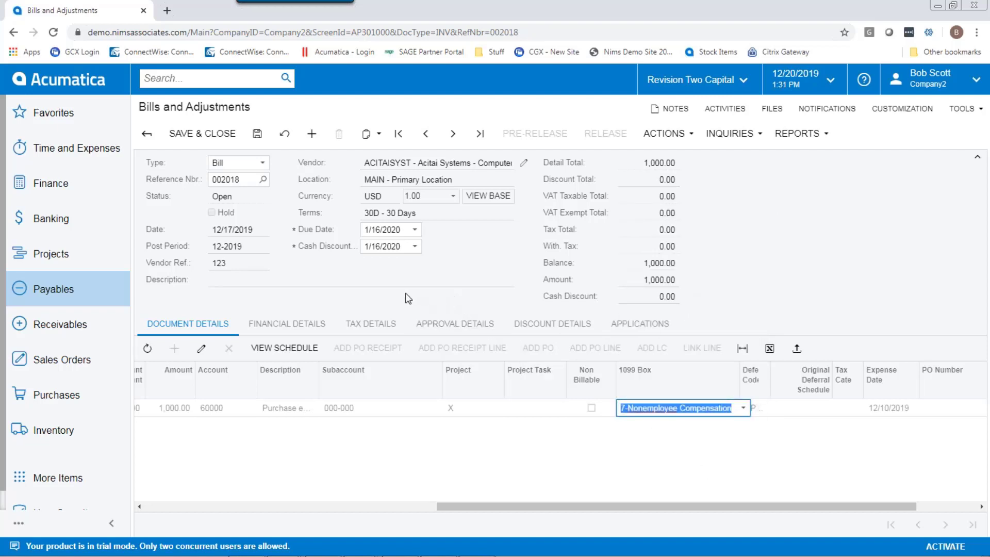
pyautogui.click(257, 133)
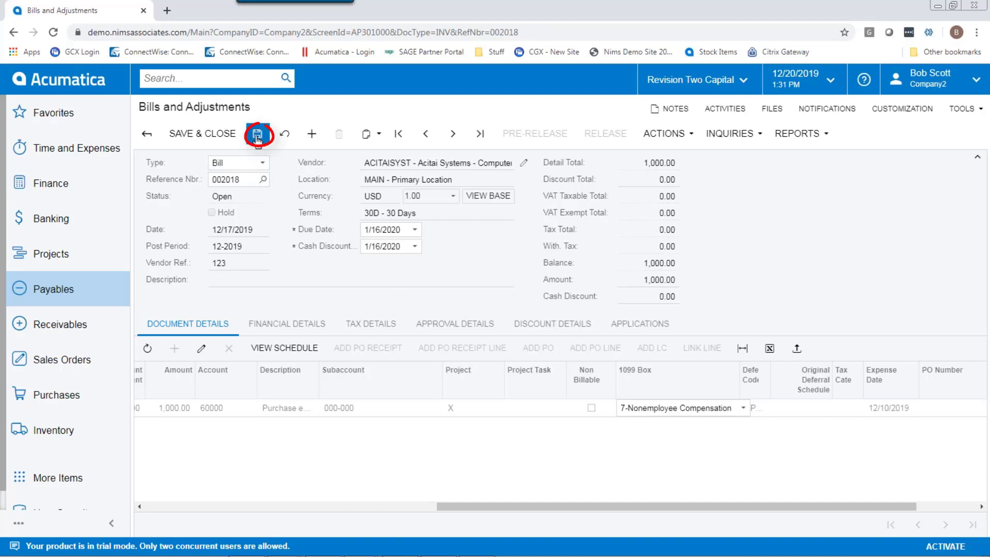
pyautogui.click(258, 133)
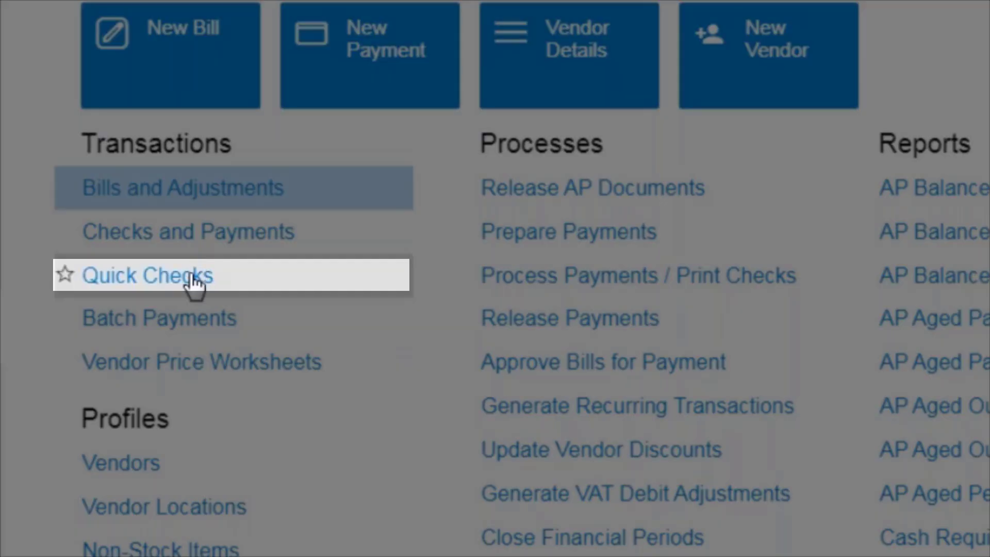
# - Start a new blank quick check from the Quick Checks list
pyautogui.click(155, 274)
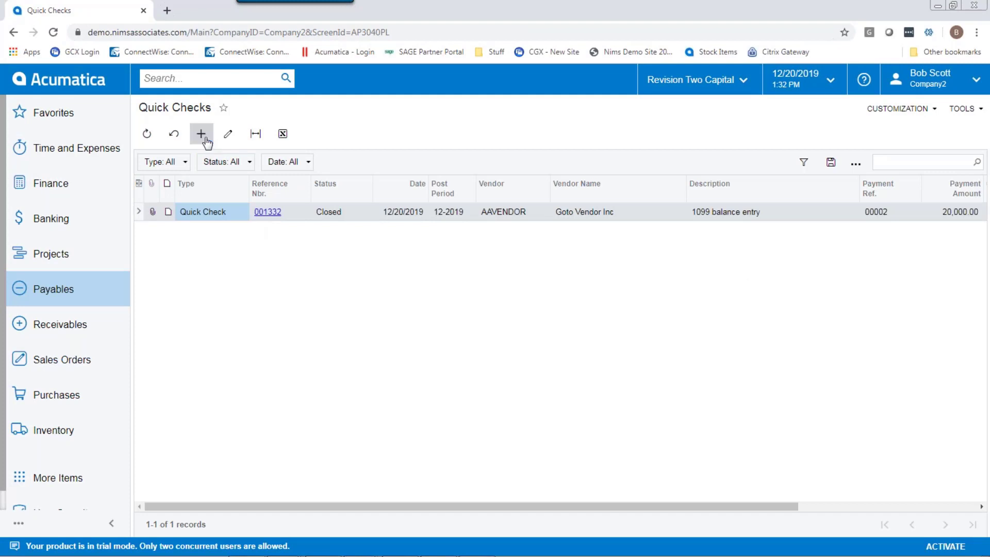
pyautogui.click(201, 134)
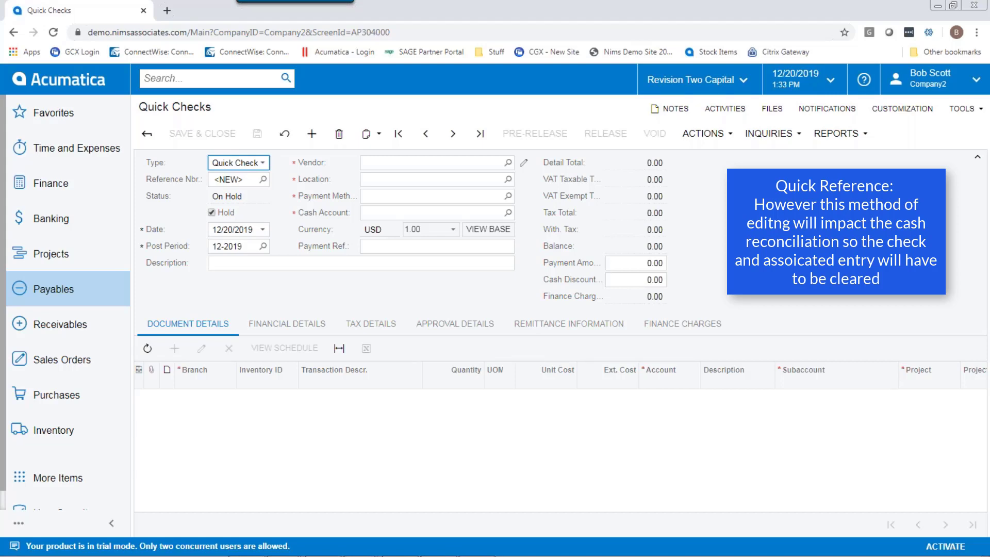
# - Choose vendor ACITAISYST, set payment method MC, and add a detail line to the check
pyautogui.click(509, 162)
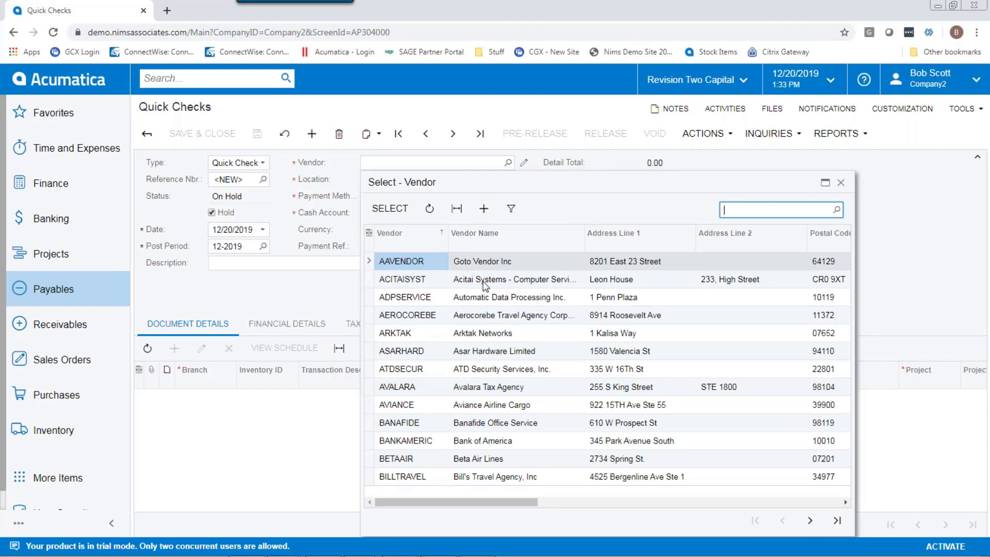
pyautogui.doubleClick(401, 280)
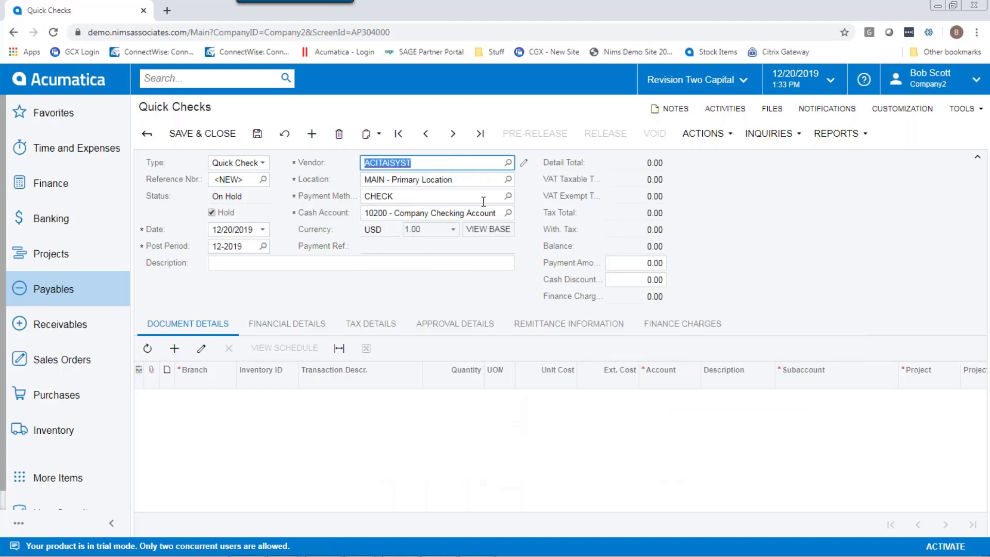
pyautogui.click(507, 196)
pyautogui.write('MC')
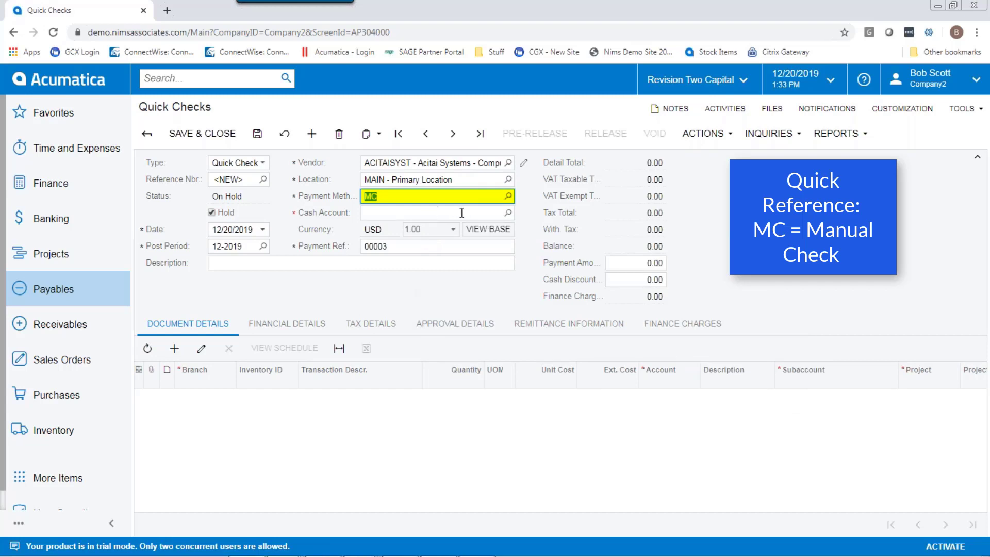
pyautogui.moveTo(508, 213)
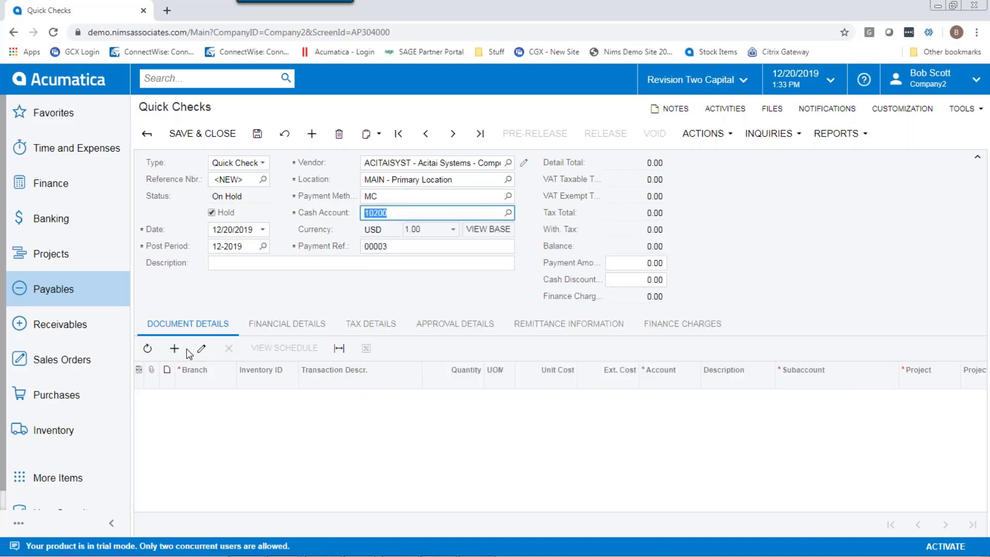
pyautogui.click(175, 348)
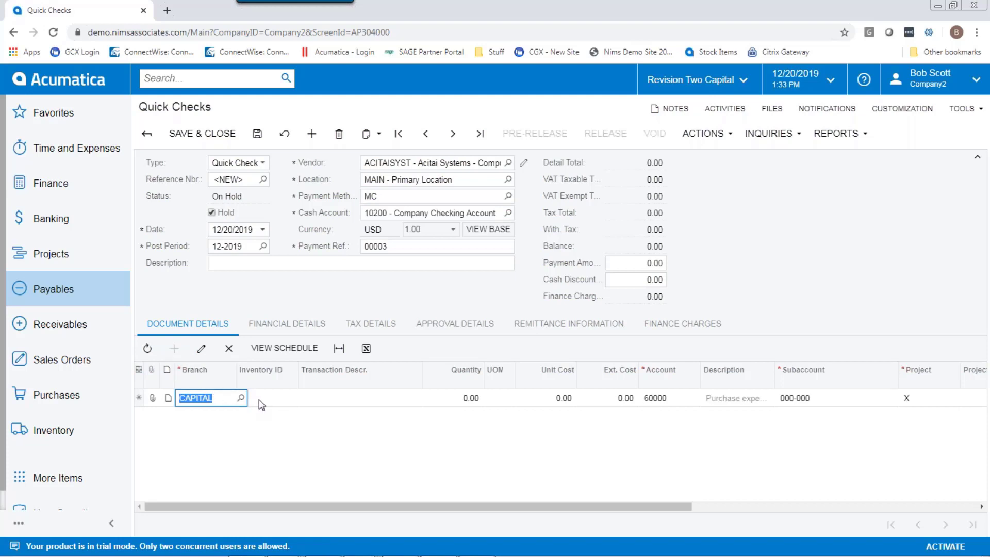
pyautogui.moveTo(283, 405)
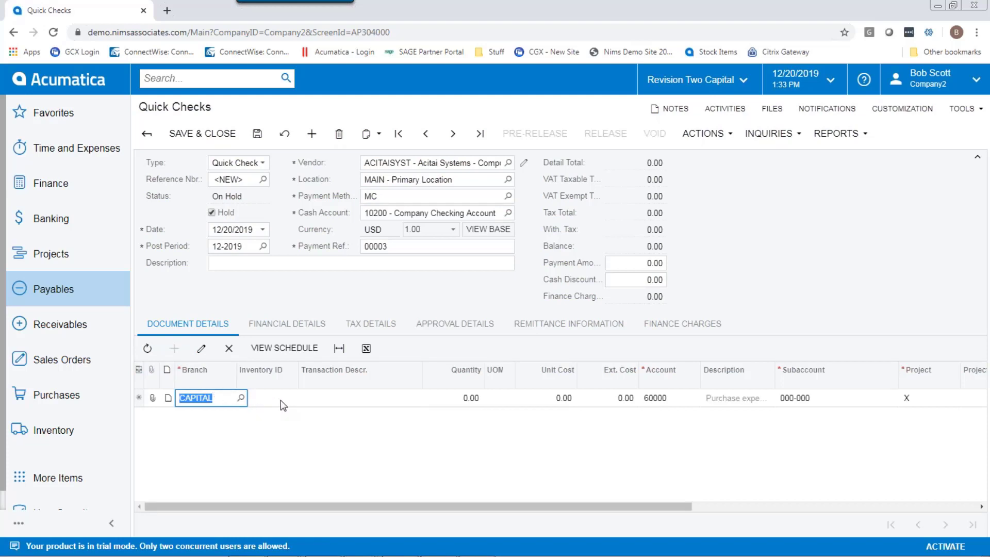
pyautogui.moveTo(641, 402)
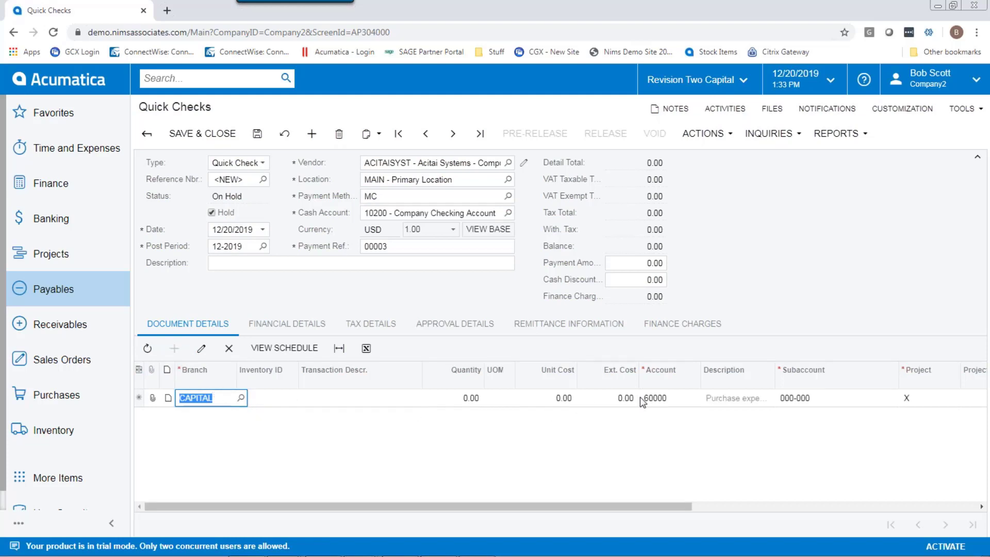
# - Give the line 90,000.00 cost and account 10200 Company Checking, clear Hold, and save the check
pyautogui.click(625, 398)
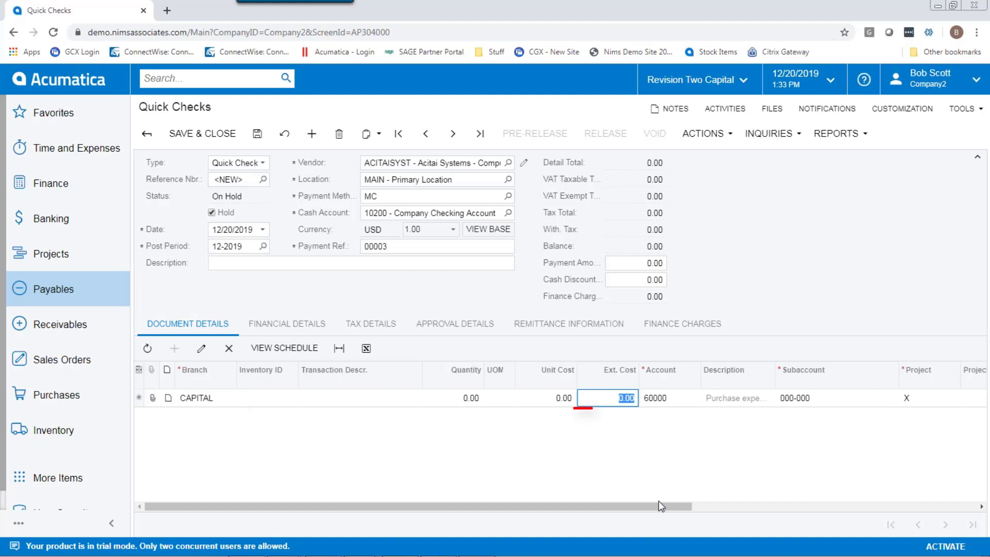
pyautogui.write('9000')
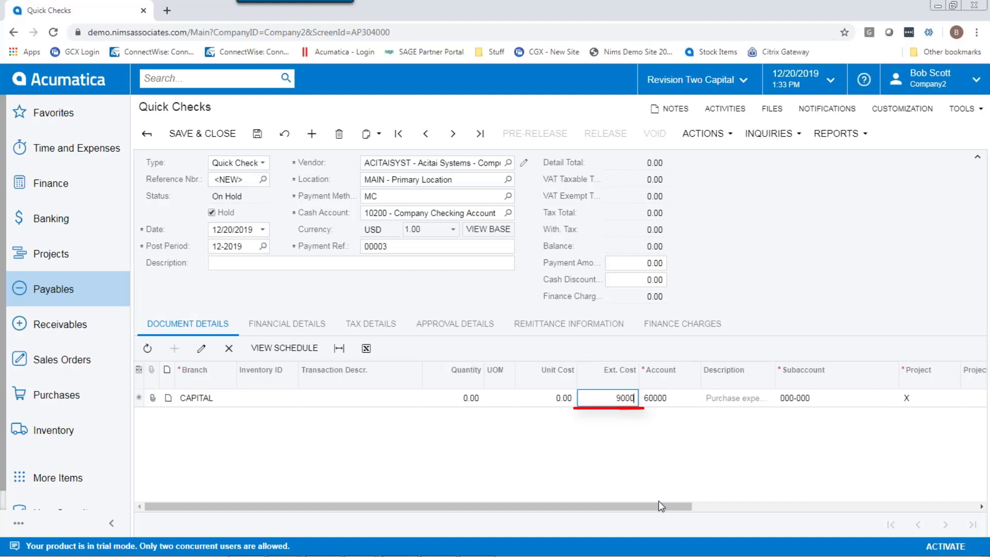
pyautogui.press('Tab')
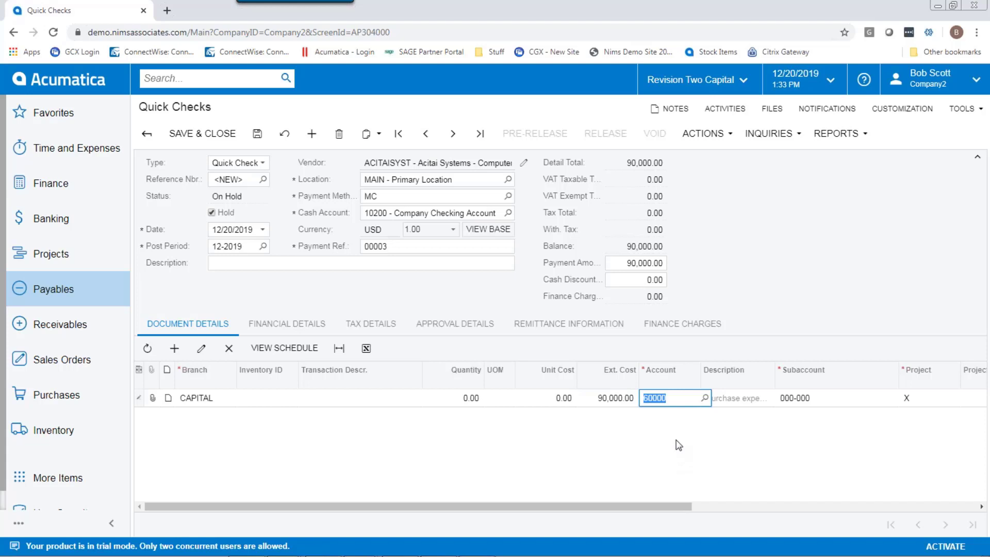
pyautogui.click(672, 398)
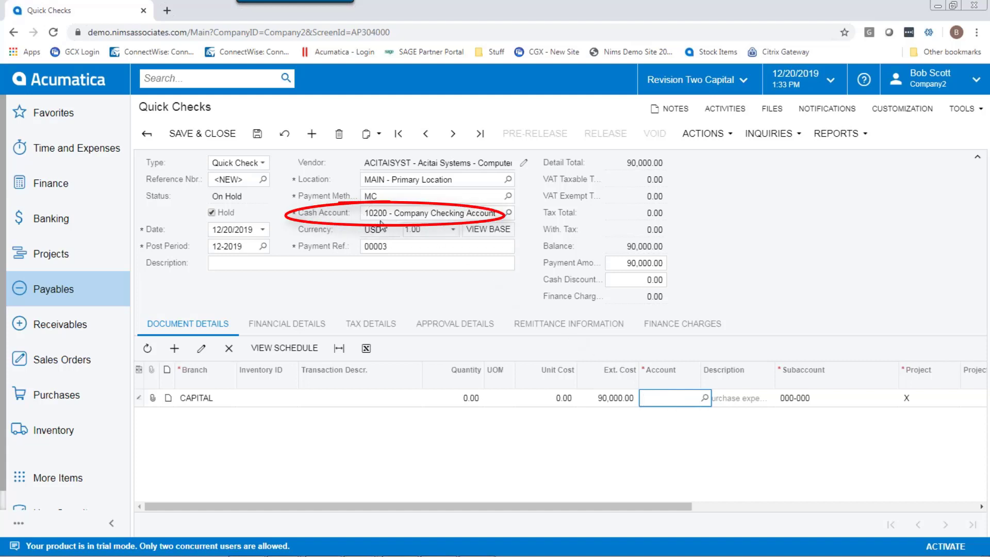
pyautogui.write('12')
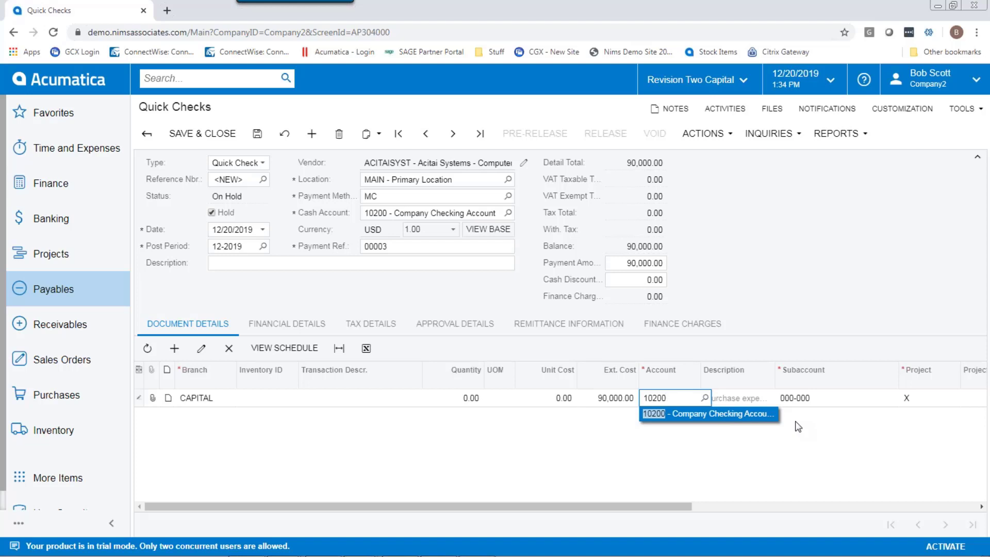
pyautogui.click(708, 413)
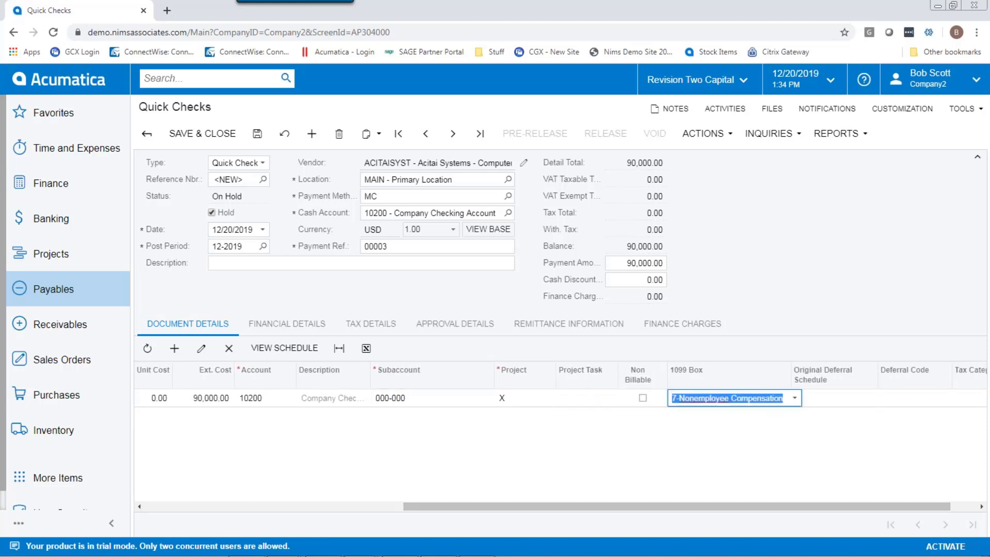
pyautogui.moveTo(806, 413)
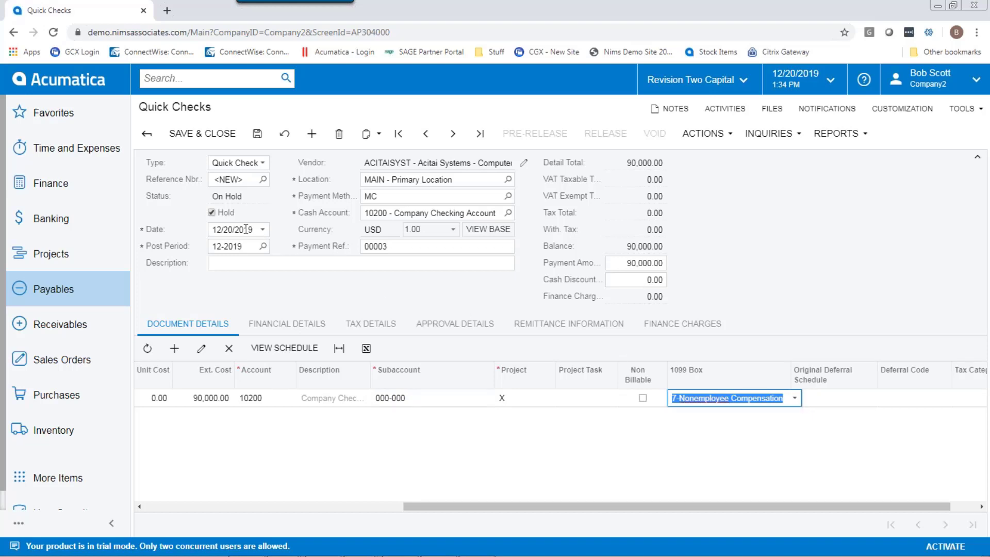
pyautogui.click(213, 212)
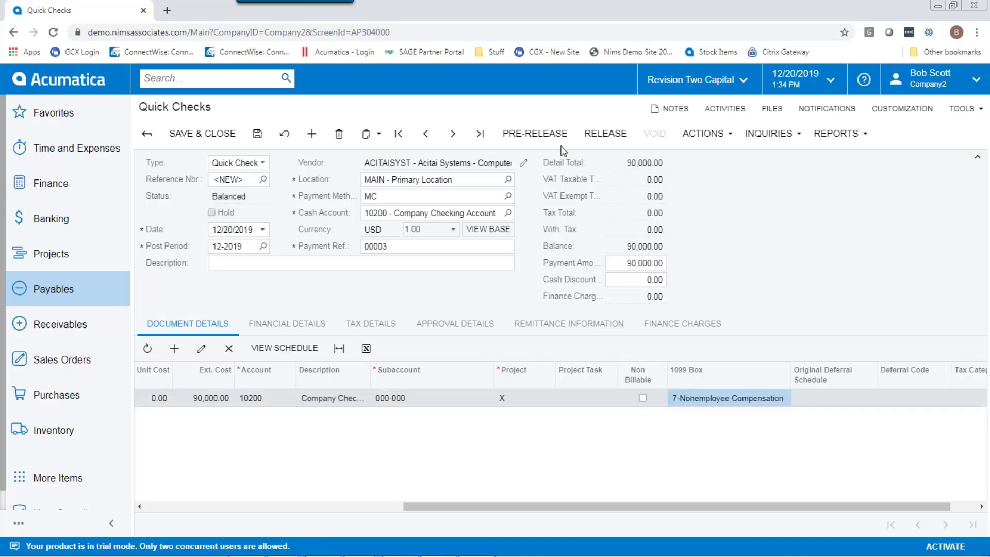
pyautogui.click(257, 133)
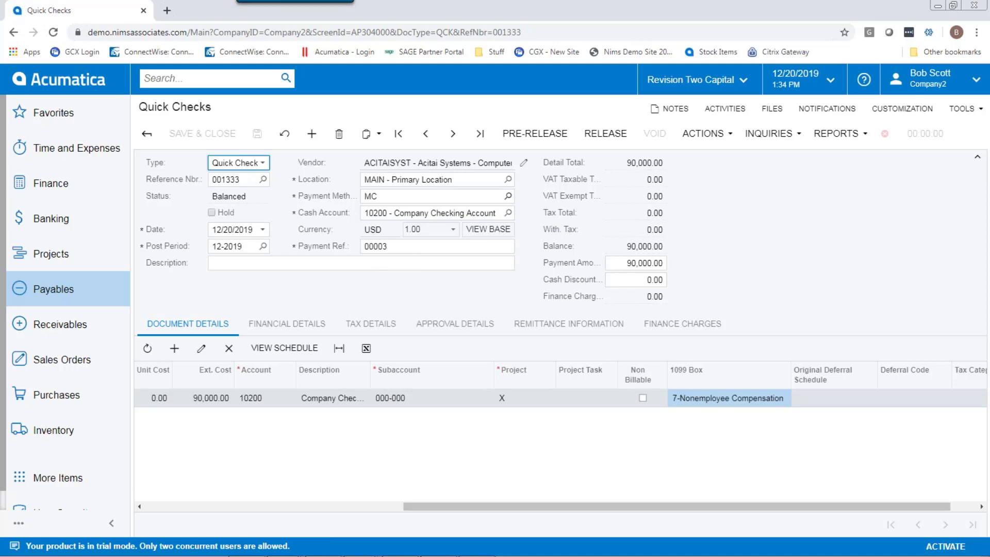
# - Reach the 1099 Vendor History screen from the Payables full menu under 1099 Reporting
pyautogui.click(52, 288)
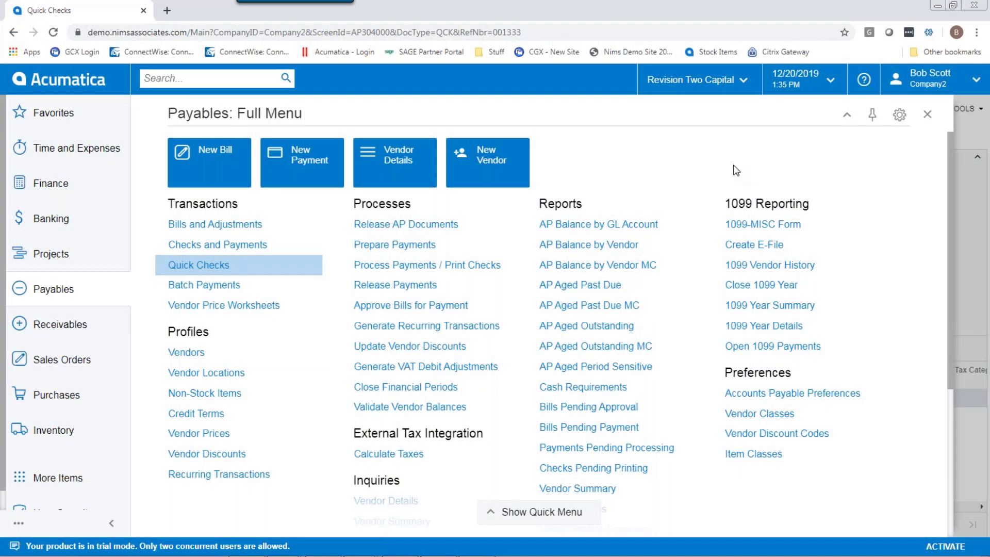
pyautogui.click(769, 265)
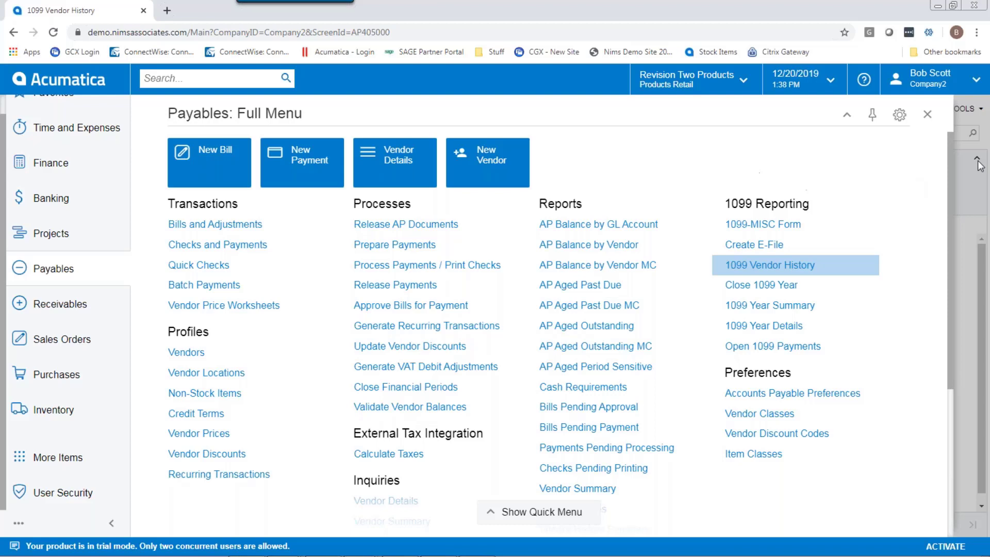
pyautogui.moveTo(974, 250)
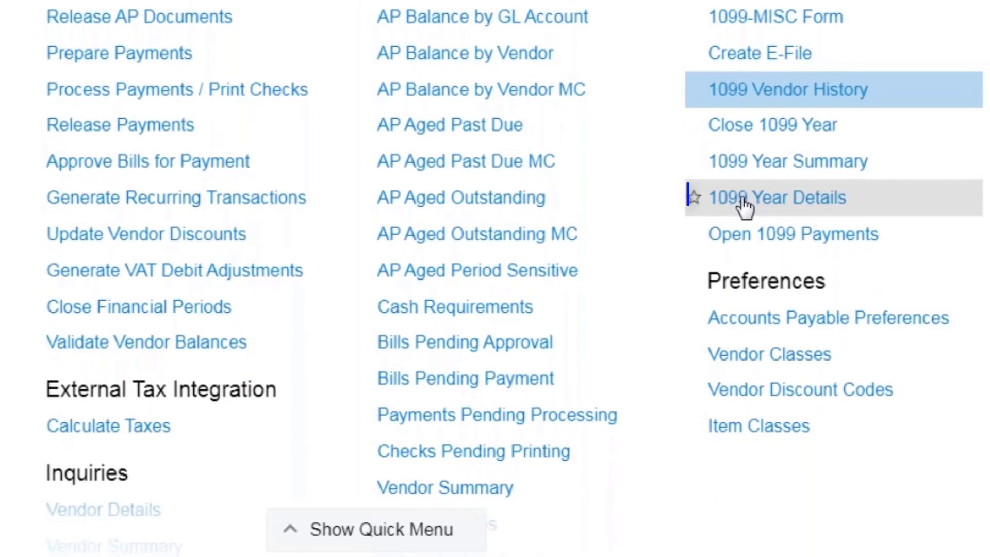
pyautogui.click(776, 198)
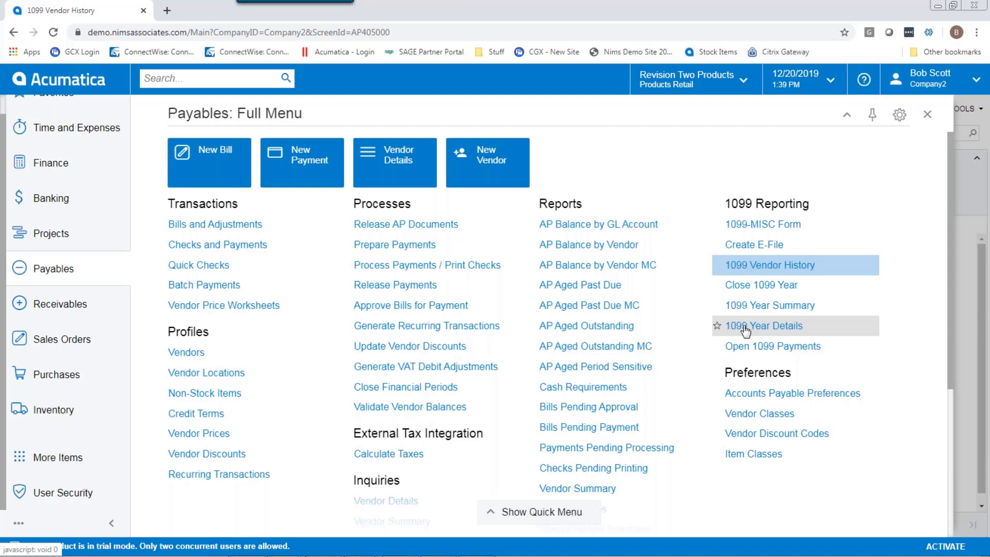
pyautogui.moveTo(755, 265)
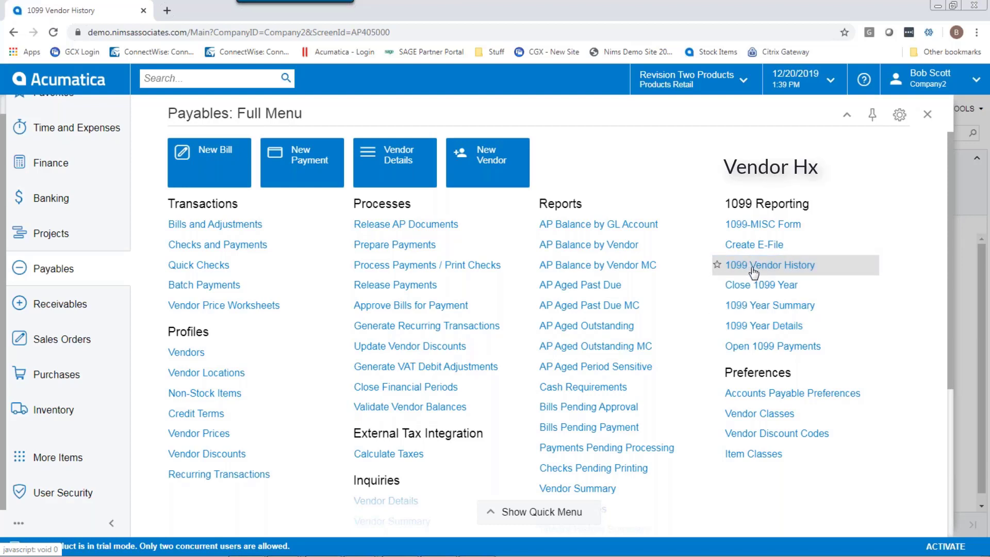
pyautogui.click(768, 265)
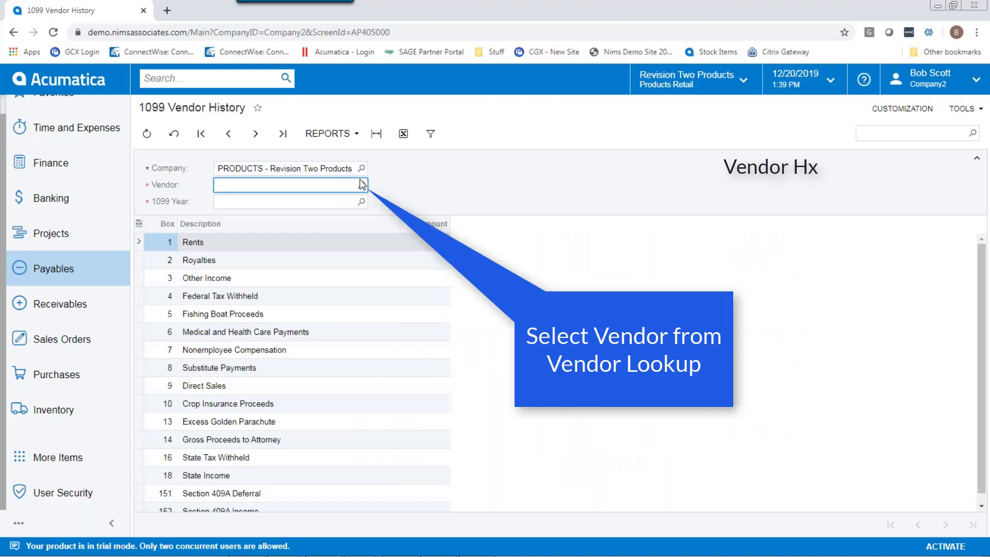
# - Review AAVENDOR's 2019 history showing 32,111.00 Nonemployee Compensation, then return to the Payables menu
pyautogui.click(361, 184)
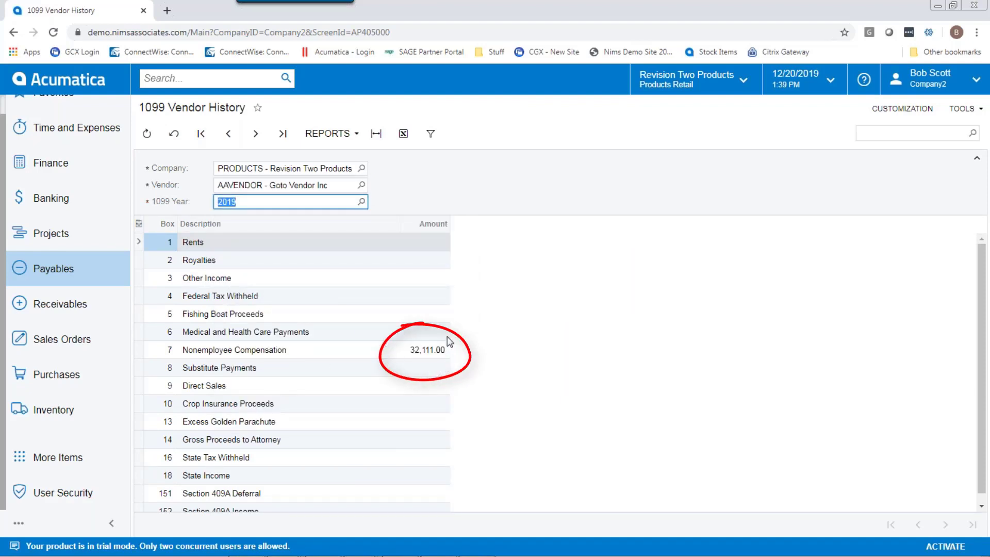
pyautogui.moveTo(102, 307)
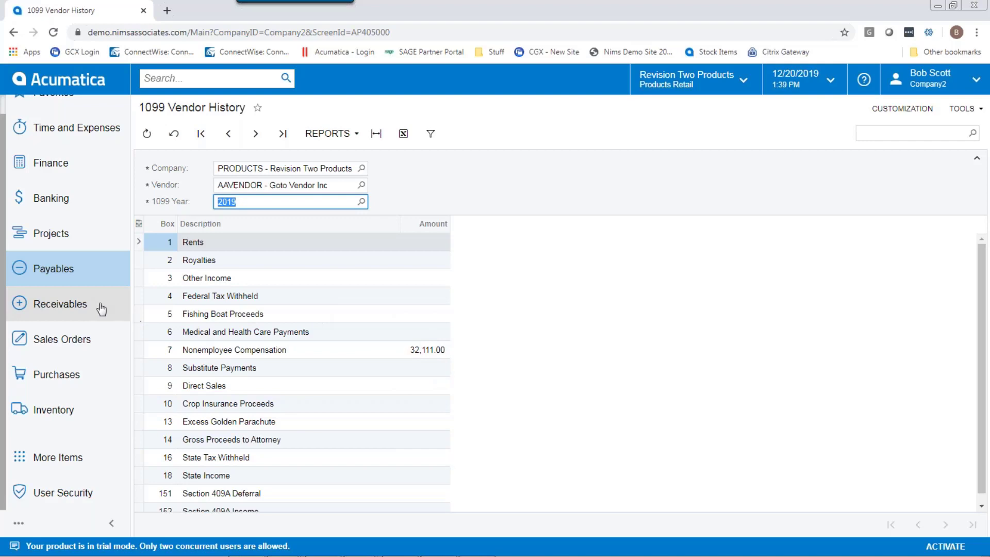
pyautogui.click(53, 268)
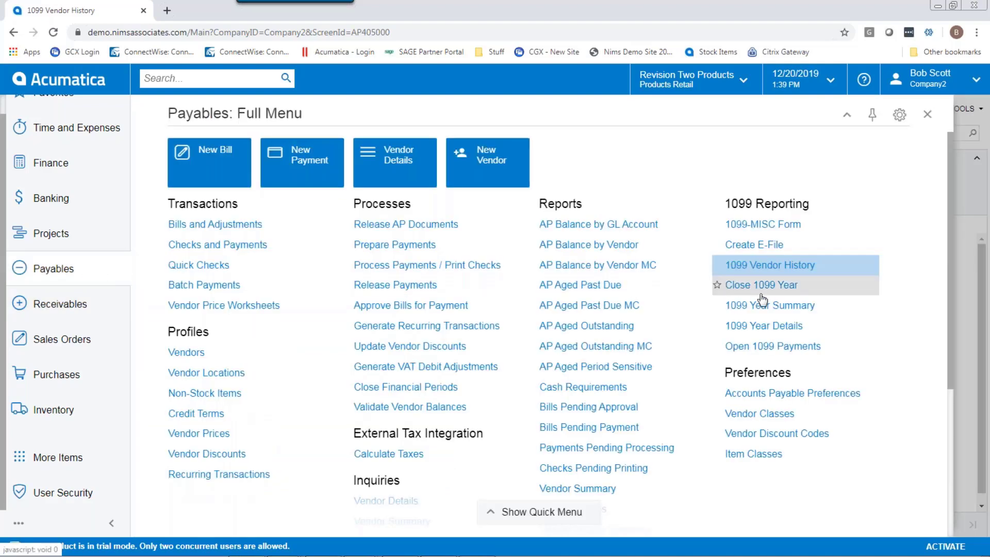
# - Run the 1099 Year Summary for 2019, totalling 37,011.00 across Goto Vendor and Rapid Staffing
pyautogui.click(769, 305)
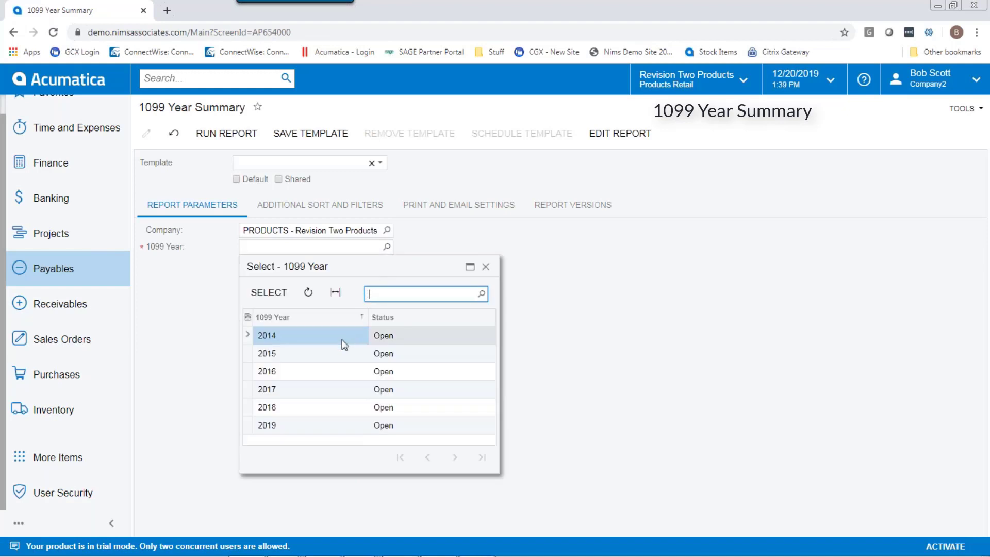
pyautogui.doubleClick(266, 425)
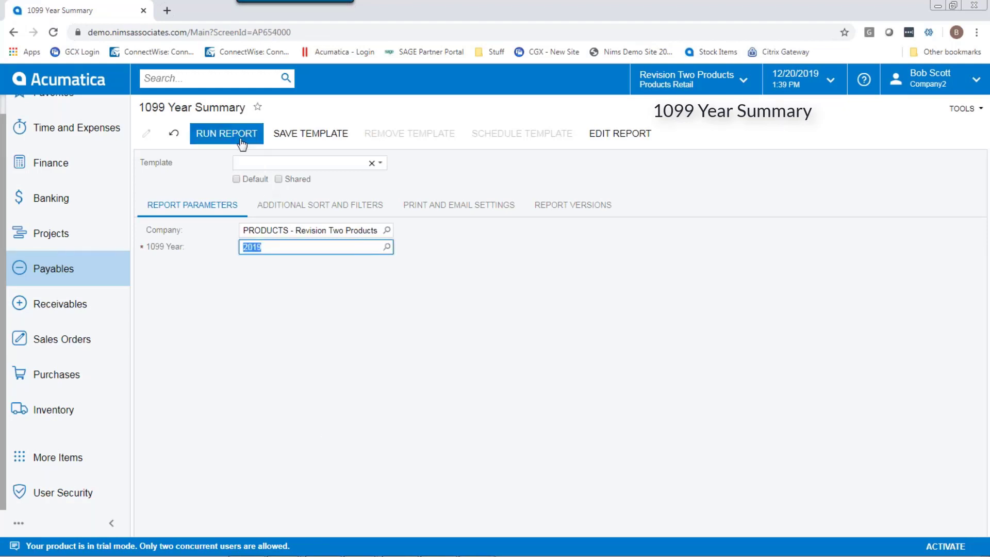
pyautogui.click(226, 133)
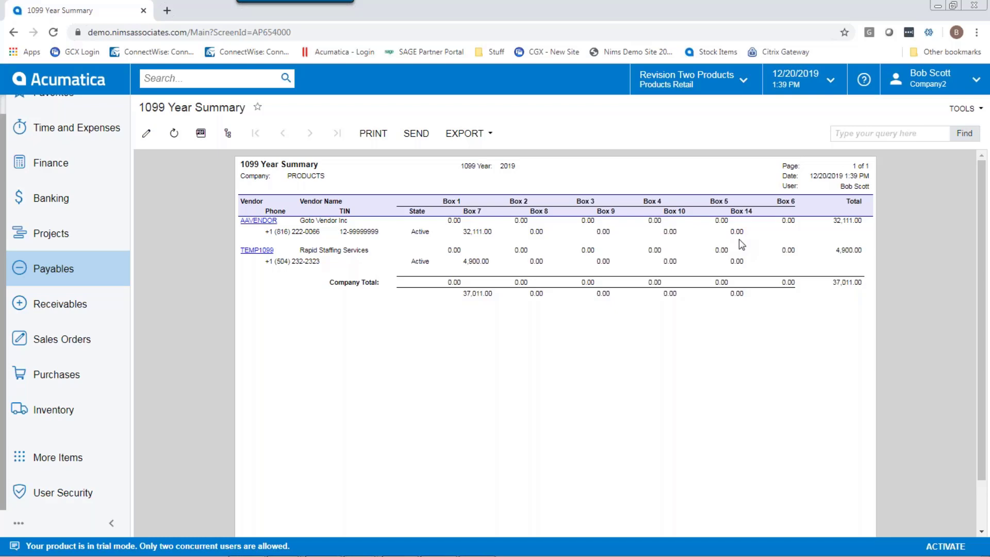
pyautogui.click(53, 268)
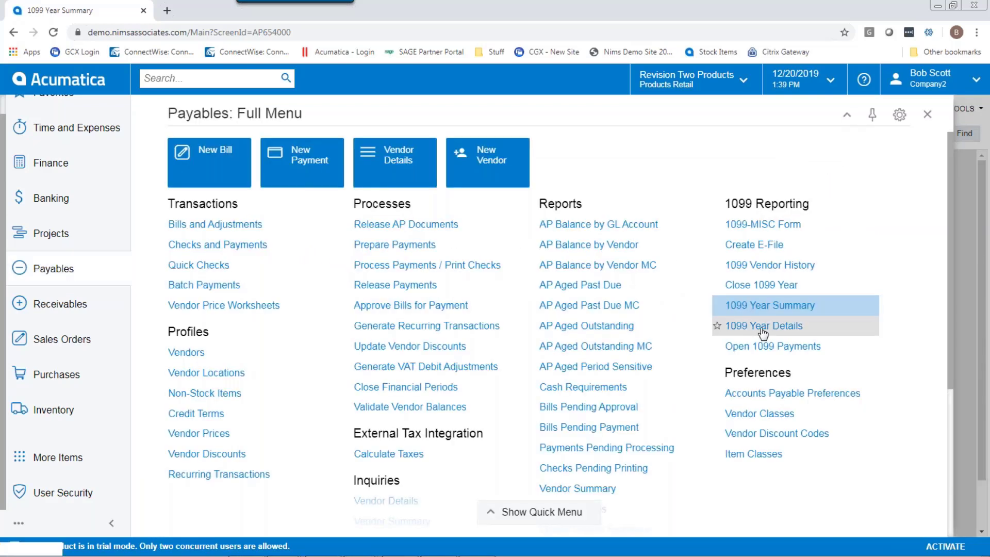
# - Run the 1099 Year Details report for 2019, showing each vendor's Box 7 payments totaling 37,011.00
pyautogui.click(764, 324)
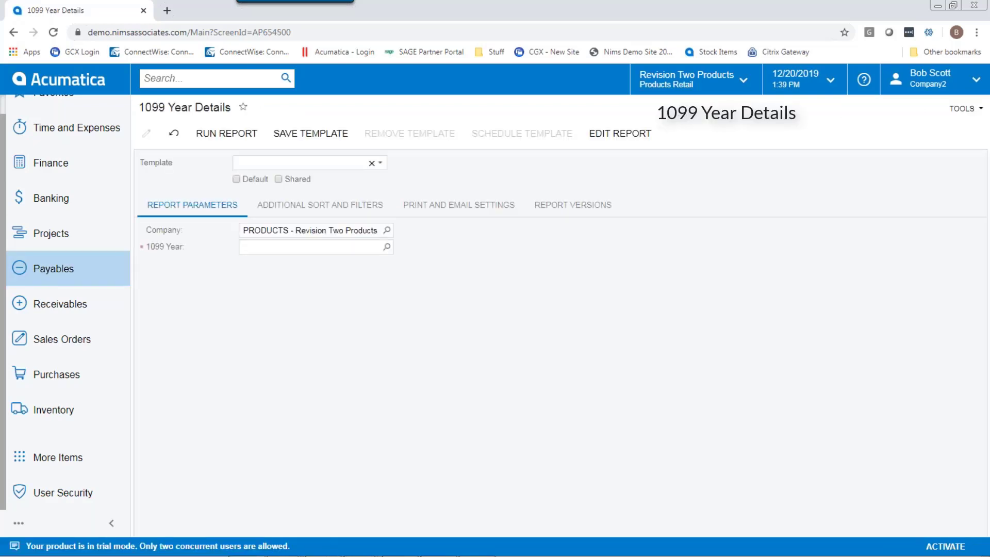
pyautogui.click(385, 246)
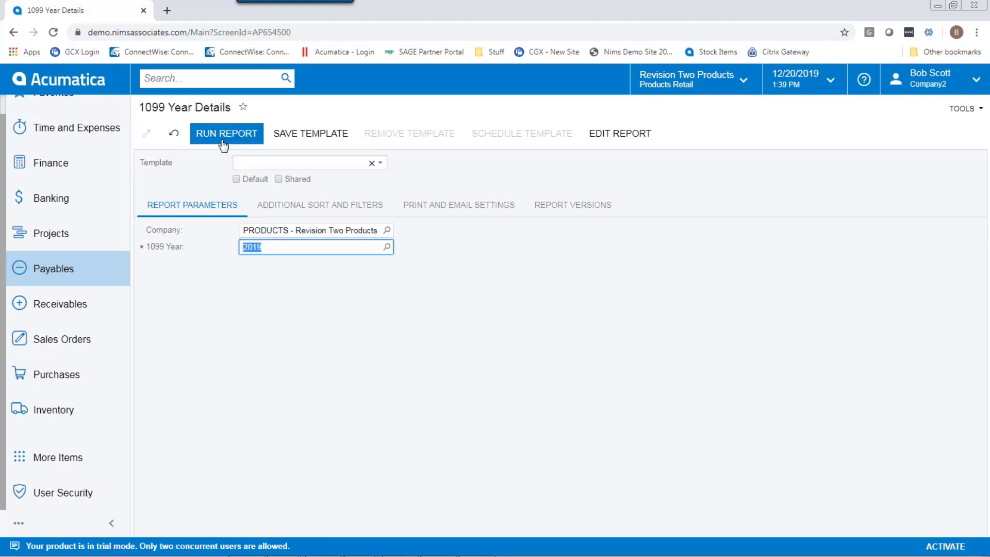
pyautogui.click(226, 133)
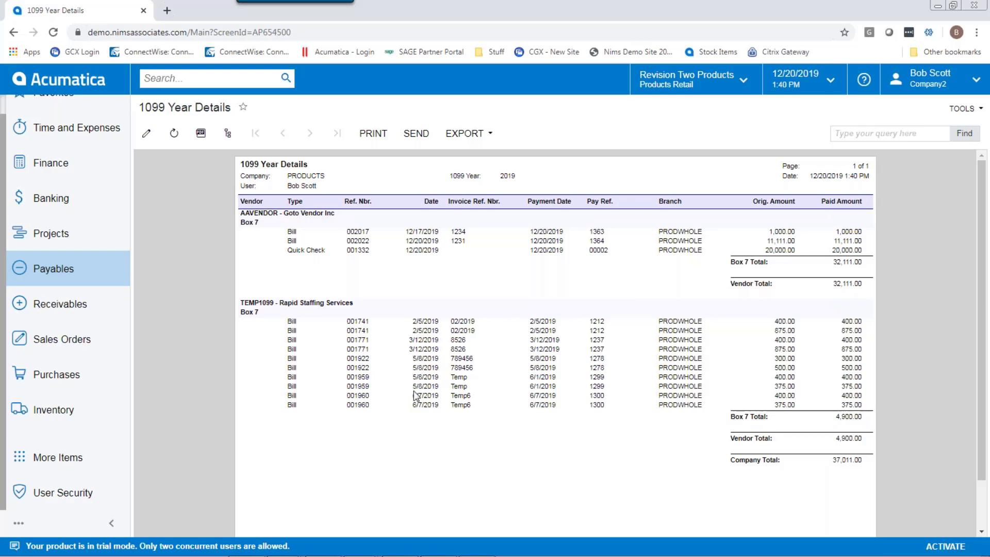
pyautogui.click(53, 268)
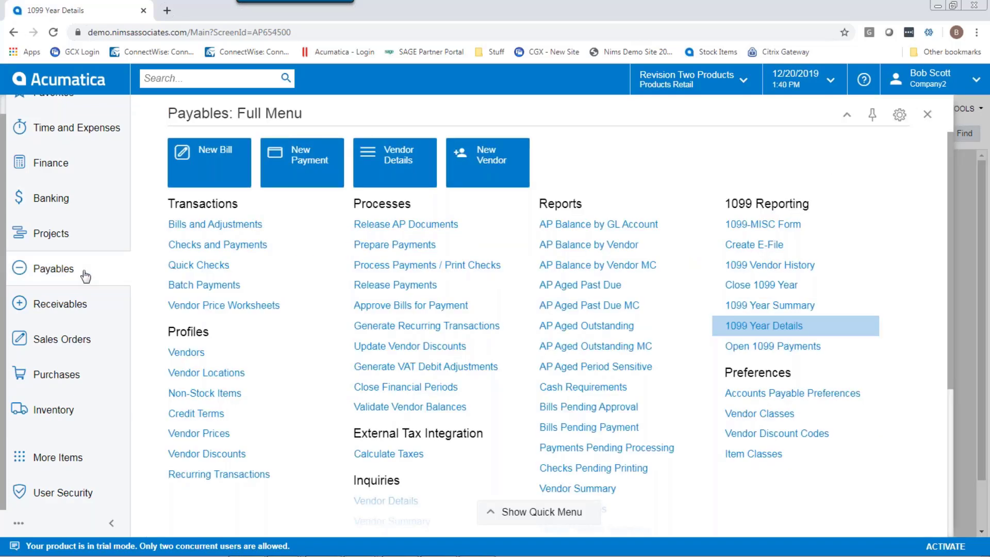
pyautogui.moveTo(763, 223)
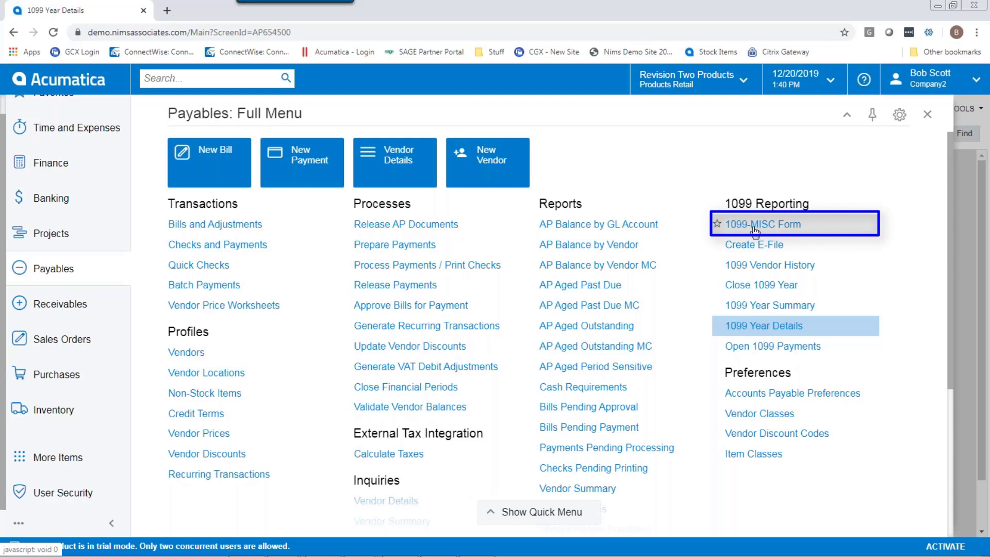
# - Run the 1099-MISC Form for 2019, producing Goto Vendor at 32,111.00 and Rapid Staffing at 4,900.00
pyautogui.click(762, 224)
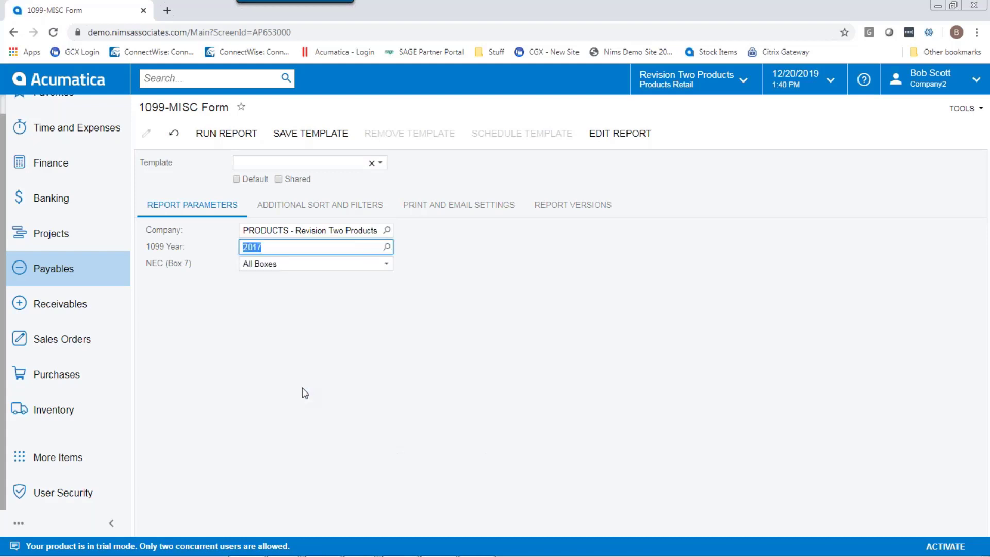
pyautogui.click(385, 246)
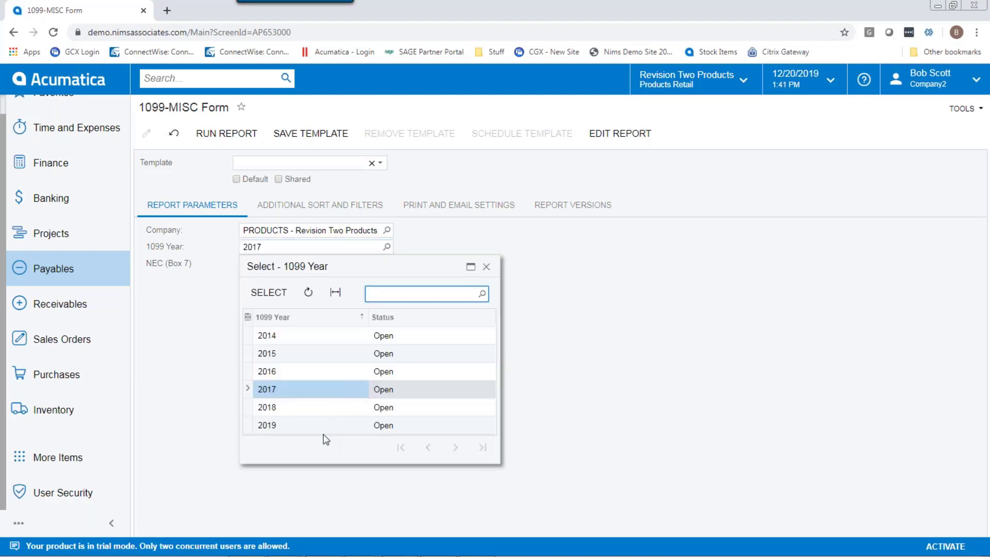
pyautogui.click(266, 425)
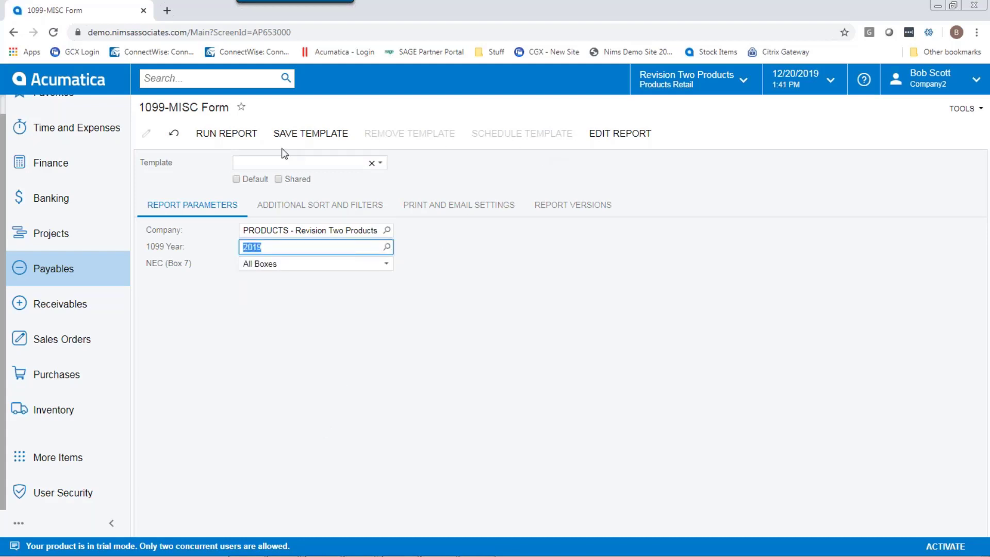
pyautogui.click(225, 133)
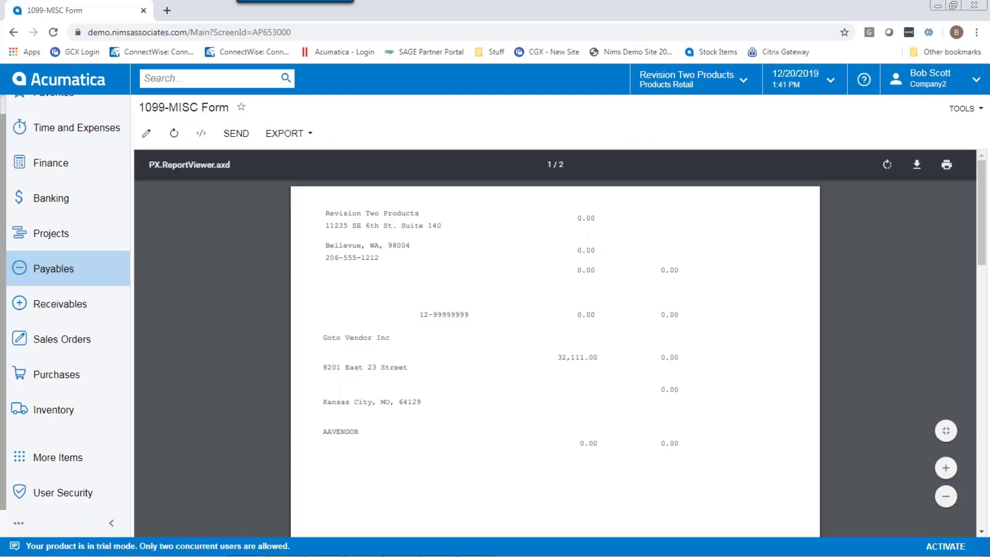
pyautogui.moveTo(820, 231)
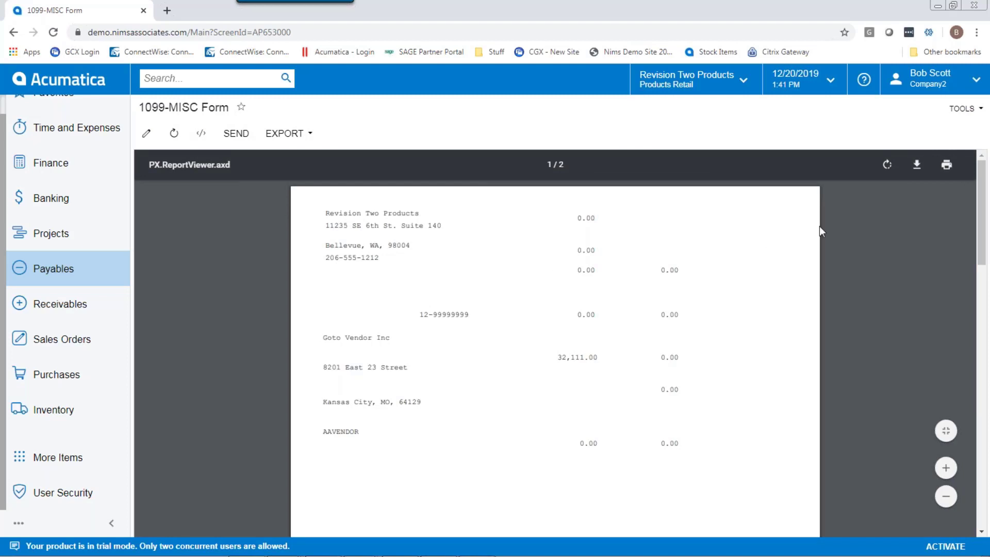
# - Scroll through both generated 1099-MISC pages and return to the Payables menu
pyautogui.scroll(-3)
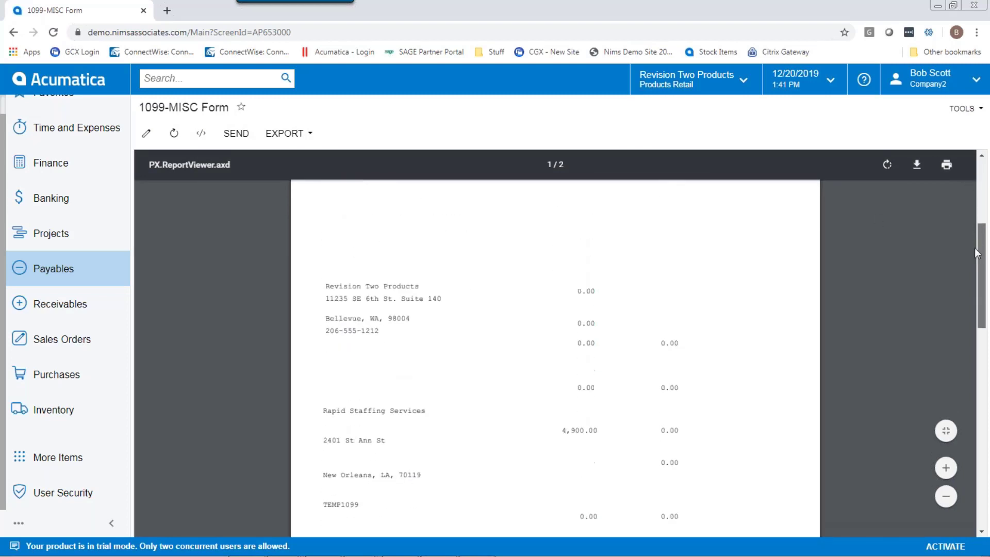
pyautogui.scroll(-3)
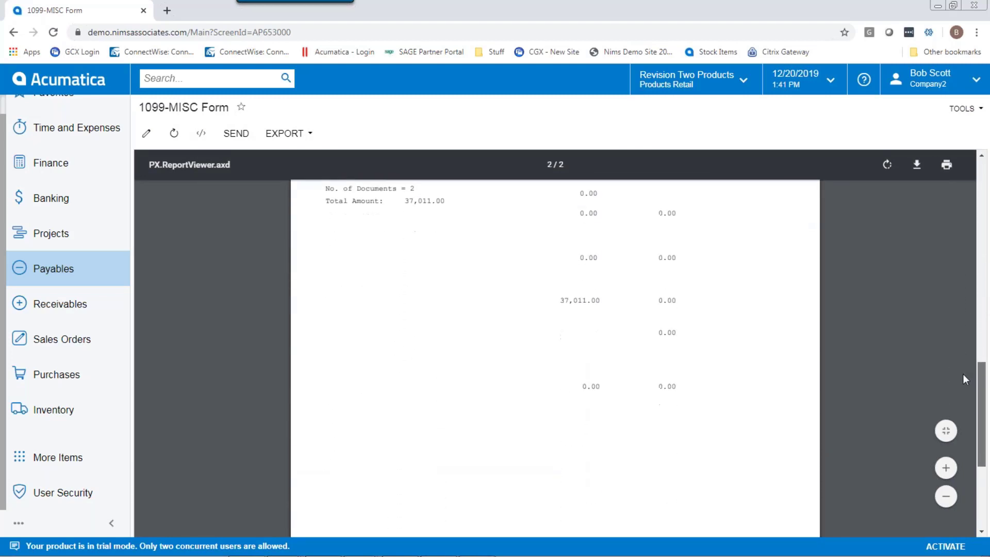
pyautogui.scroll(3)
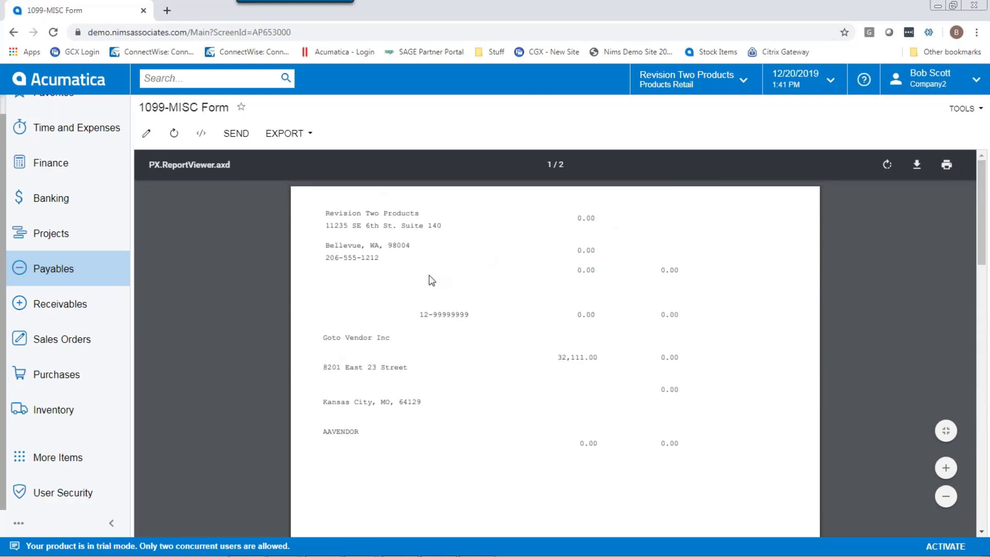
pyautogui.moveTo(199, 211)
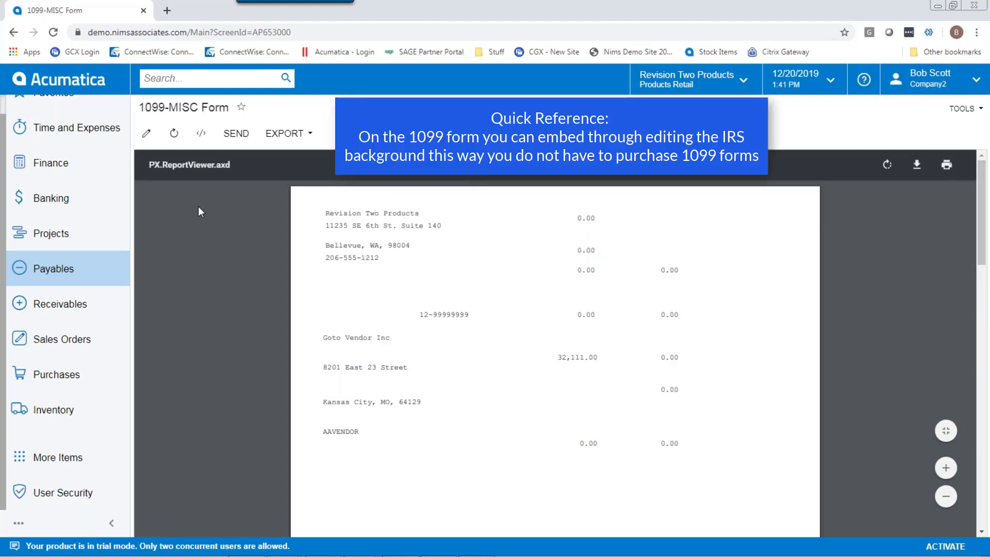
pyautogui.moveTo(339, 220)
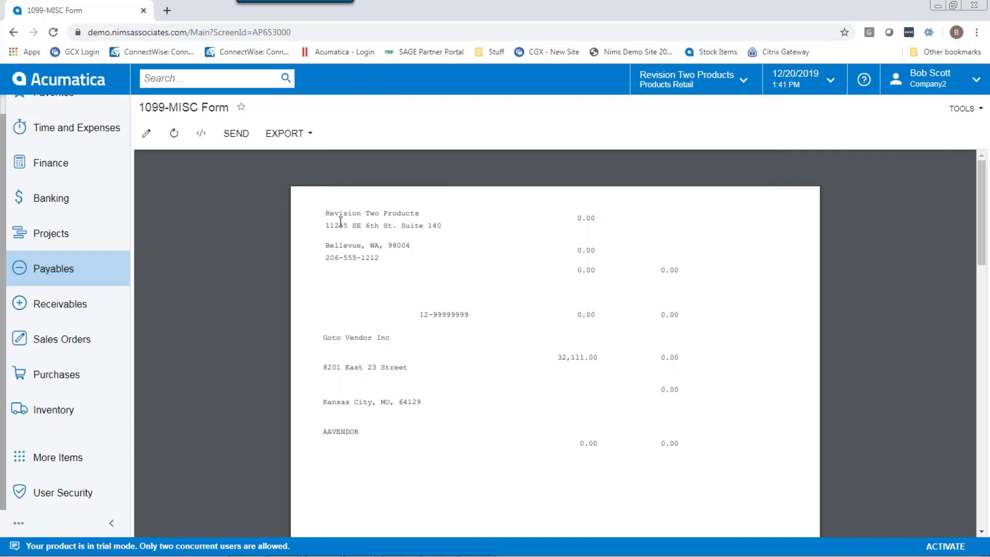
pyautogui.click(52, 268)
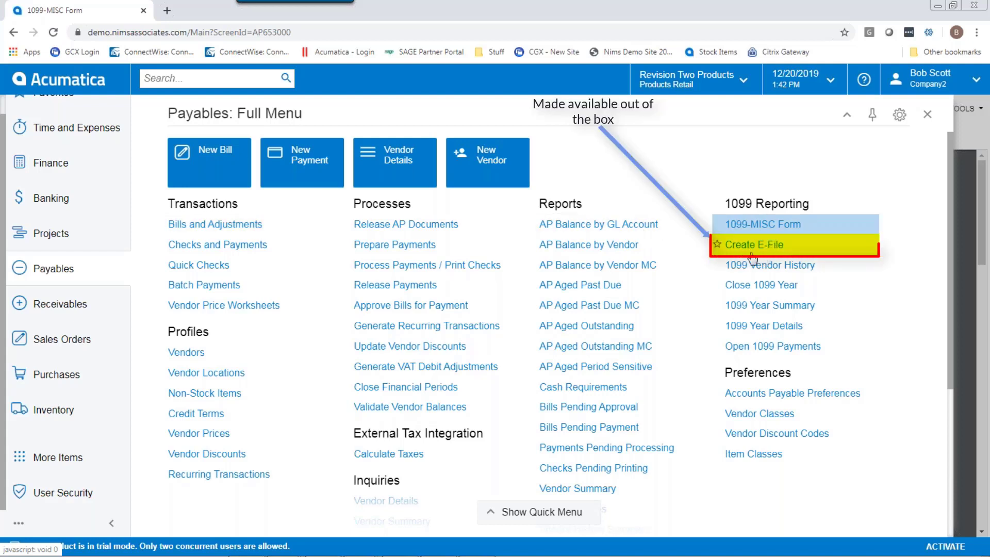
# - Load the Create E-File screen for 2019, listing Rapid Staffing at 4,900.00 and Goto Vendor at 32,111.00
pyautogui.click(753, 246)
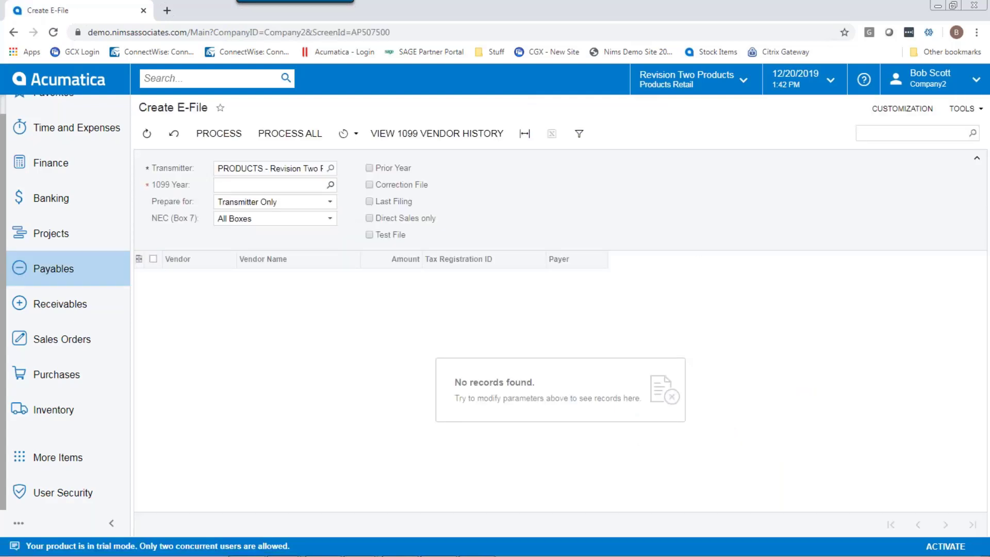
pyautogui.write('2019')
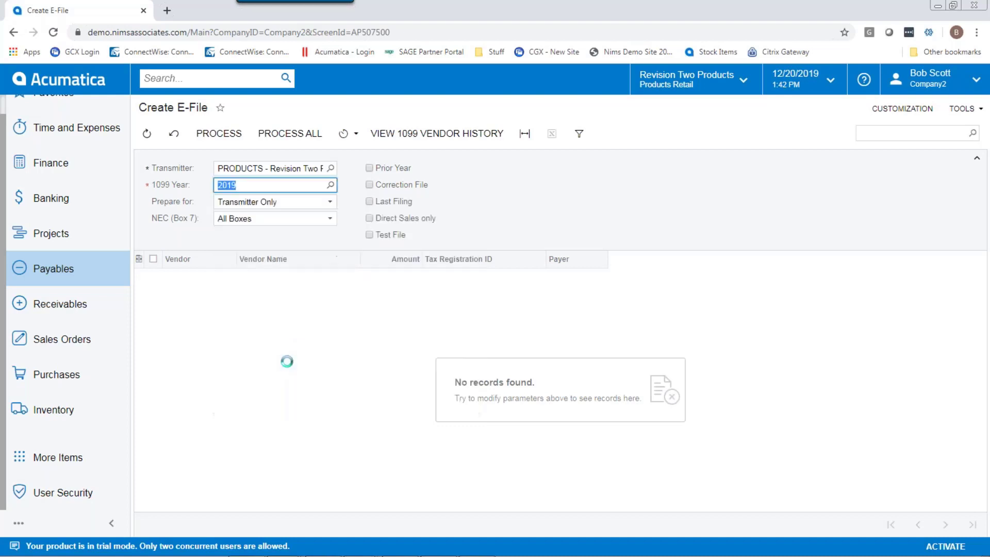
pyautogui.click(219, 133)
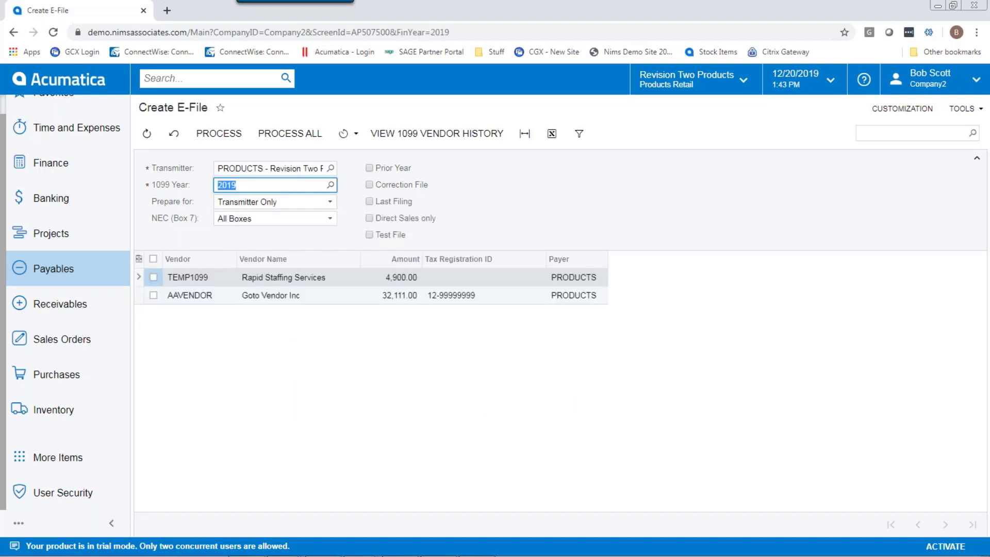
pyautogui.moveTo(392, 345)
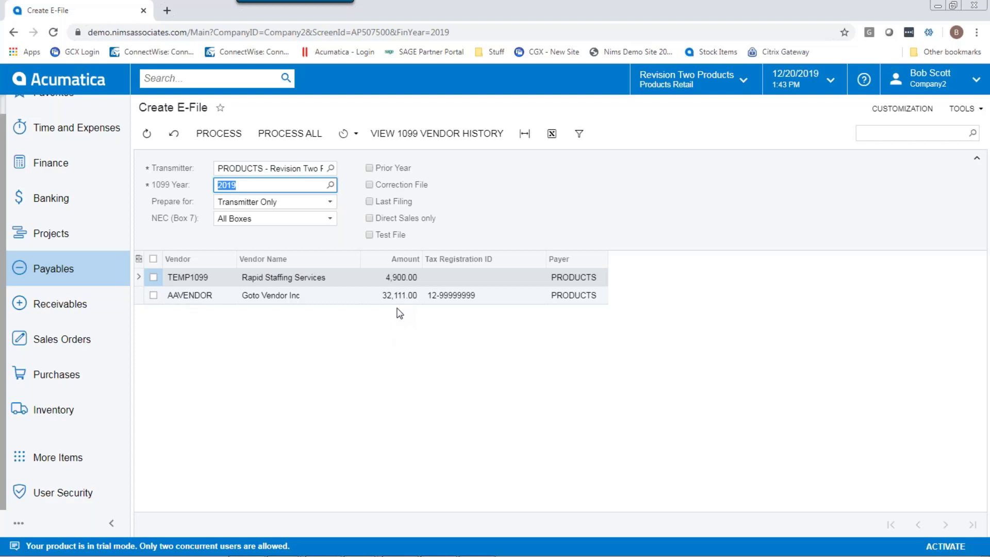
pyautogui.moveTo(199, 276)
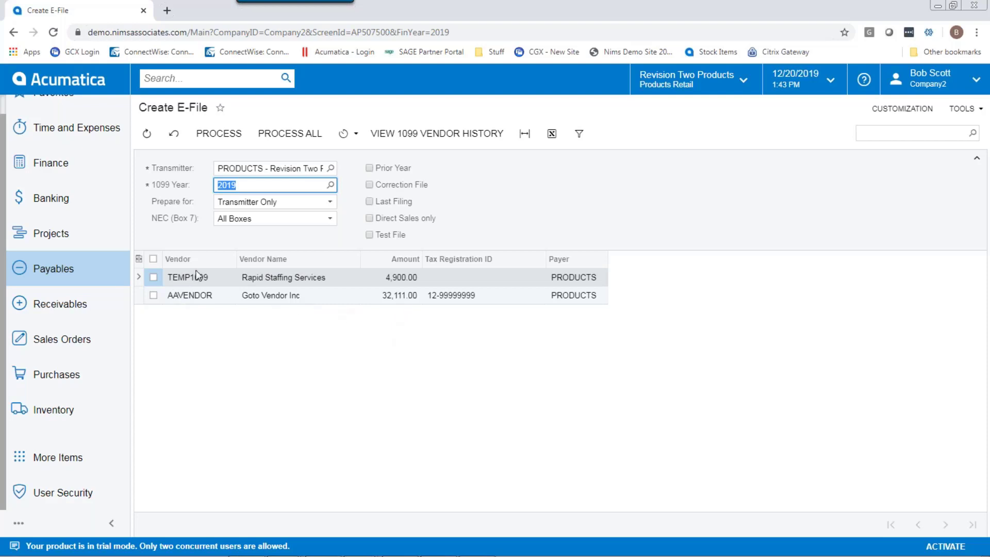
pyautogui.moveTo(290, 133)
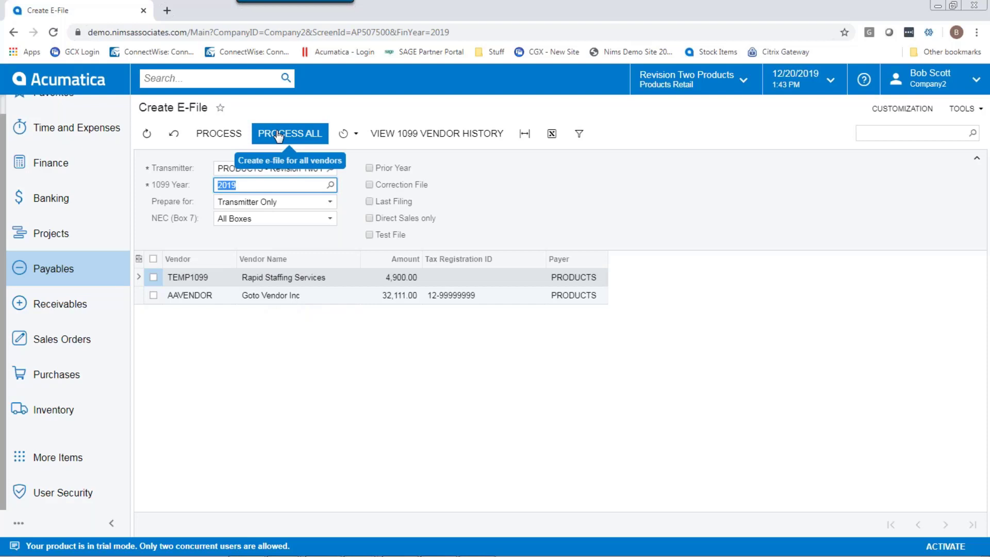
# - Process all vendors into the 1099-MISC e-file and review the downloaded text file
pyautogui.click(289, 133)
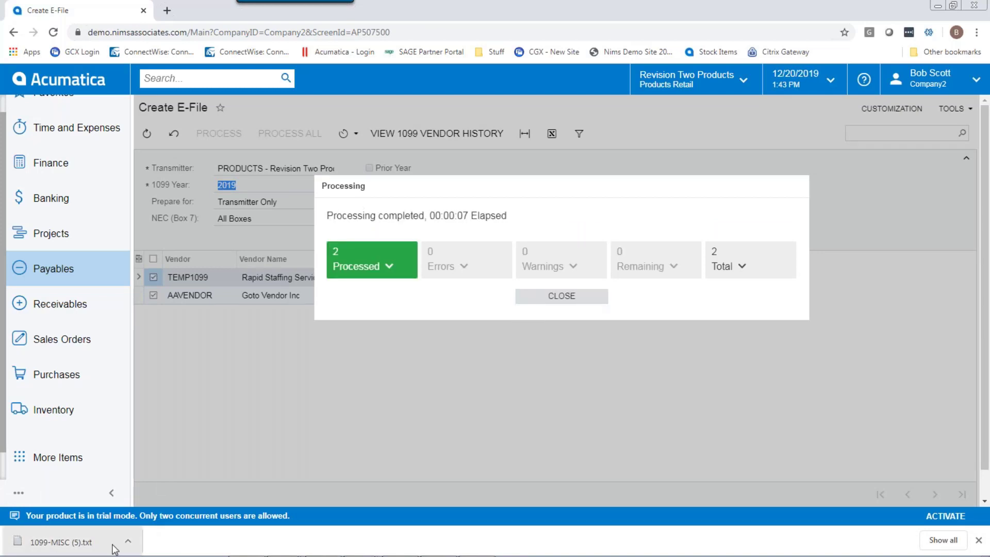
pyautogui.click(60, 541)
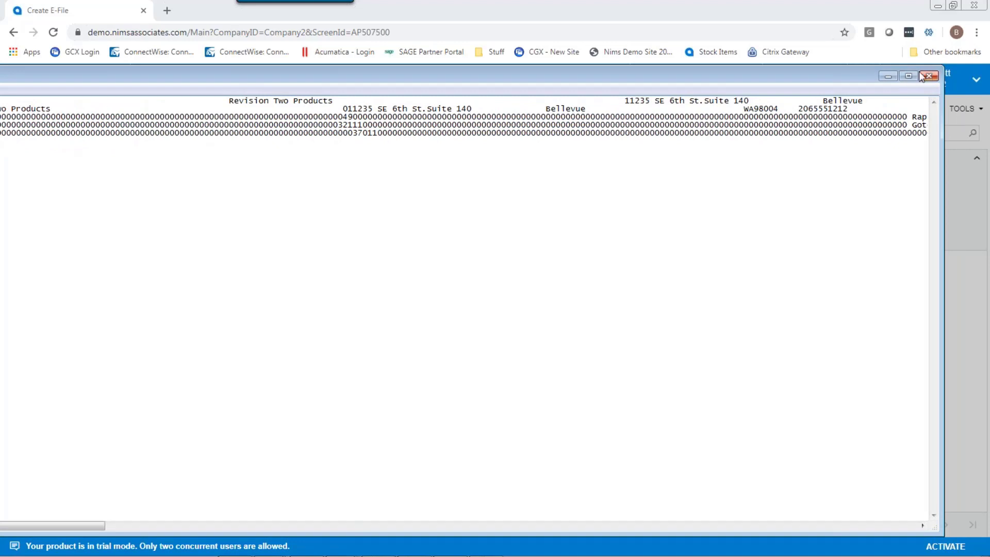
pyautogui.click(927, 75)
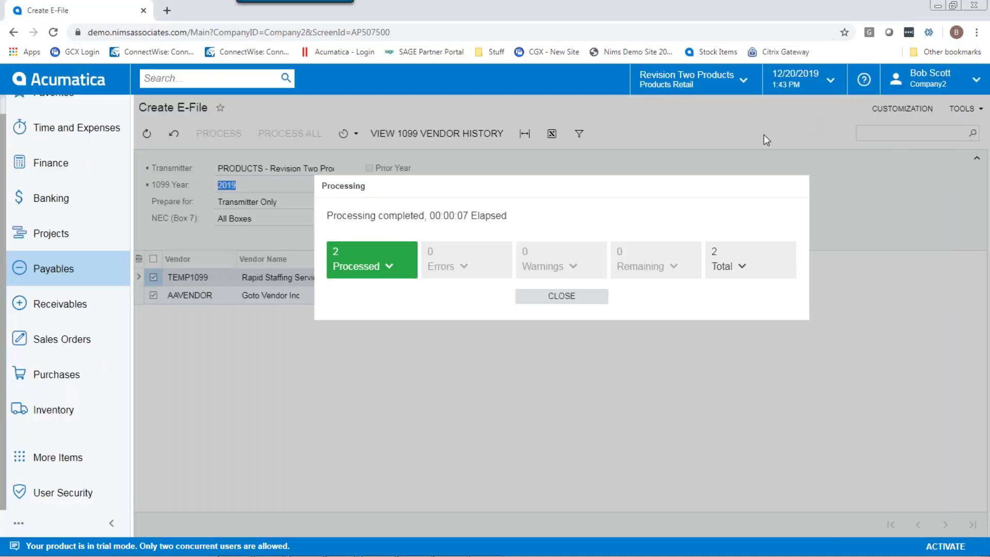
pyautogui.moveTo(561, 296)
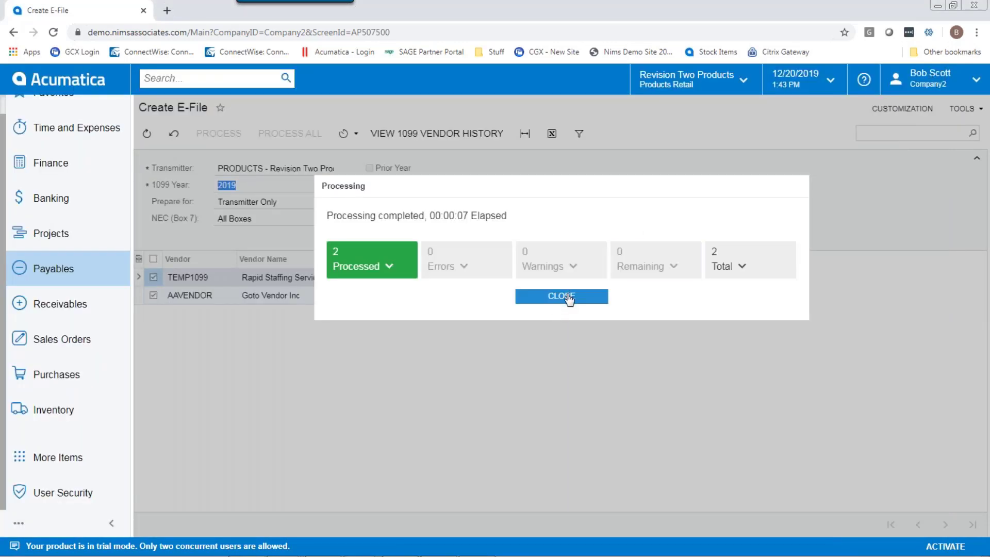